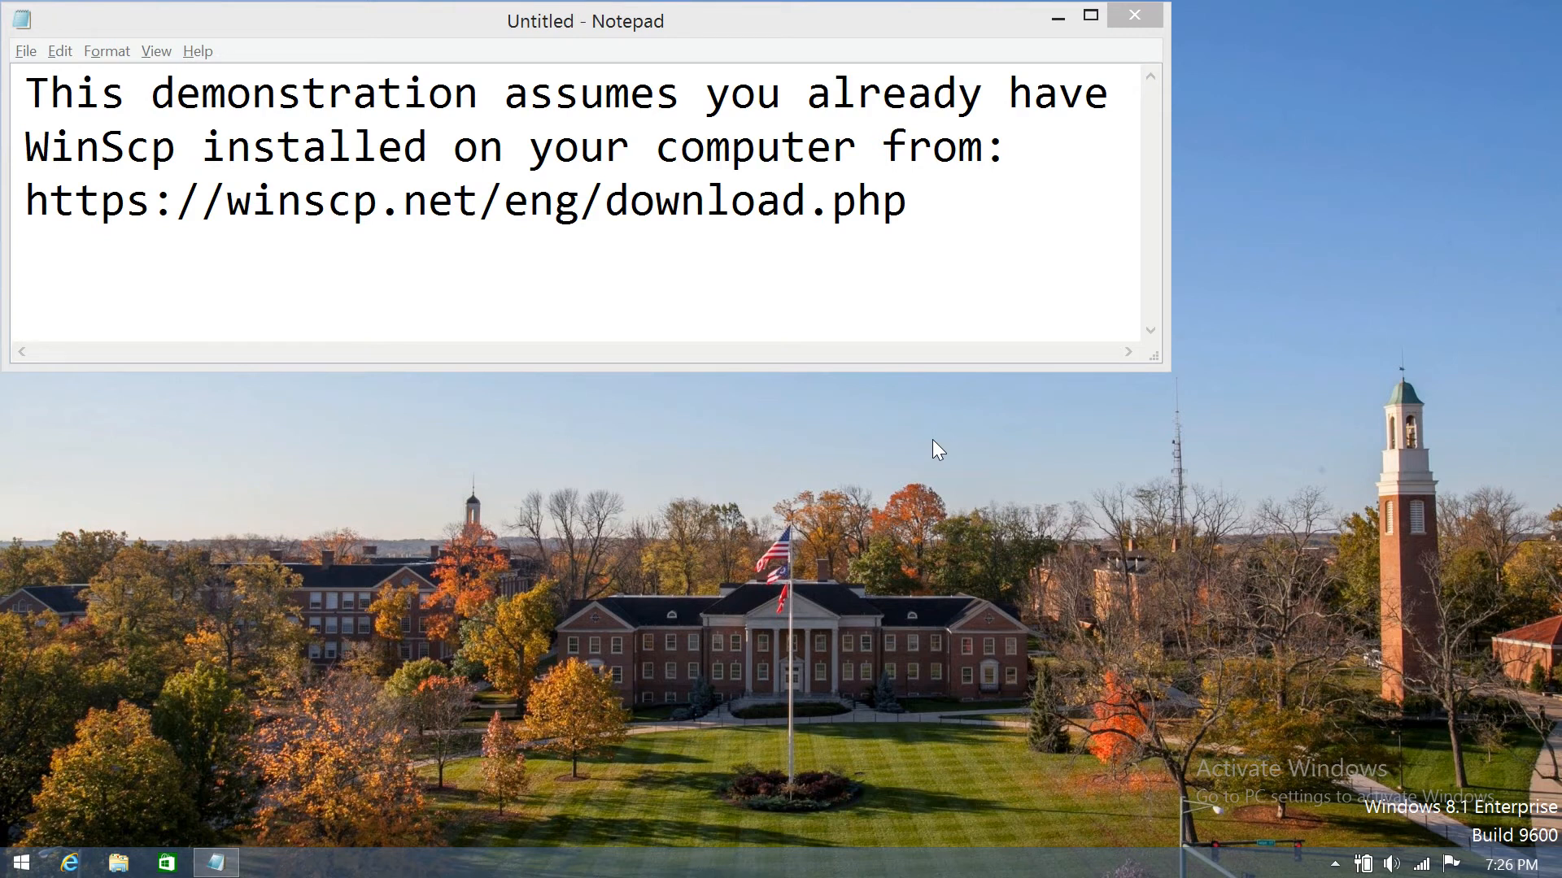
mouse_move(777, 528)
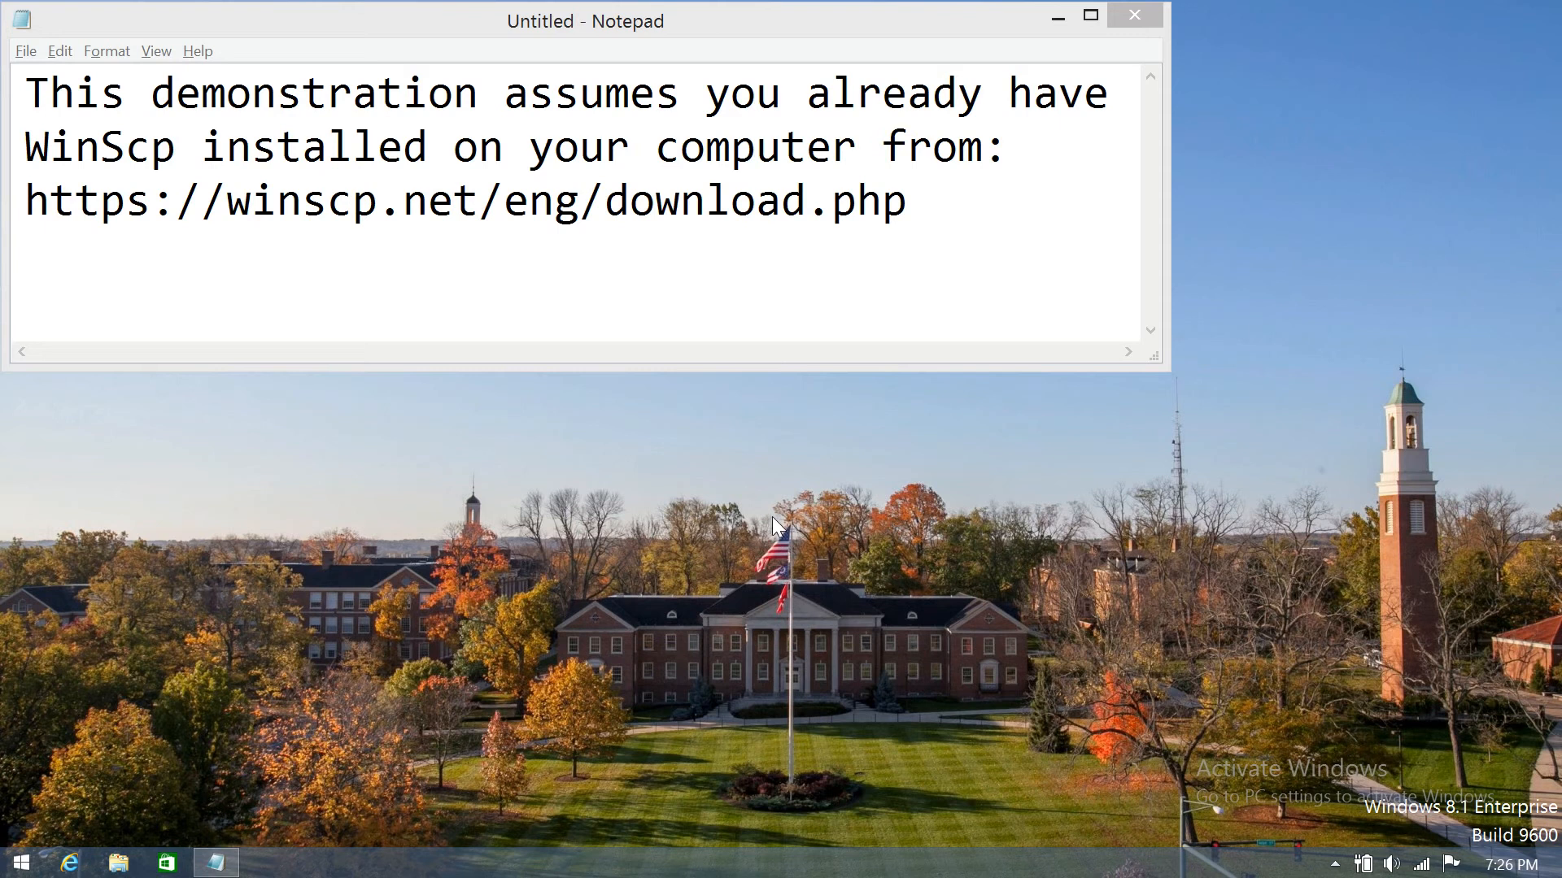
Find WinSCP through a Start Menu search for 'winscp' and launch it
click(20, 862)
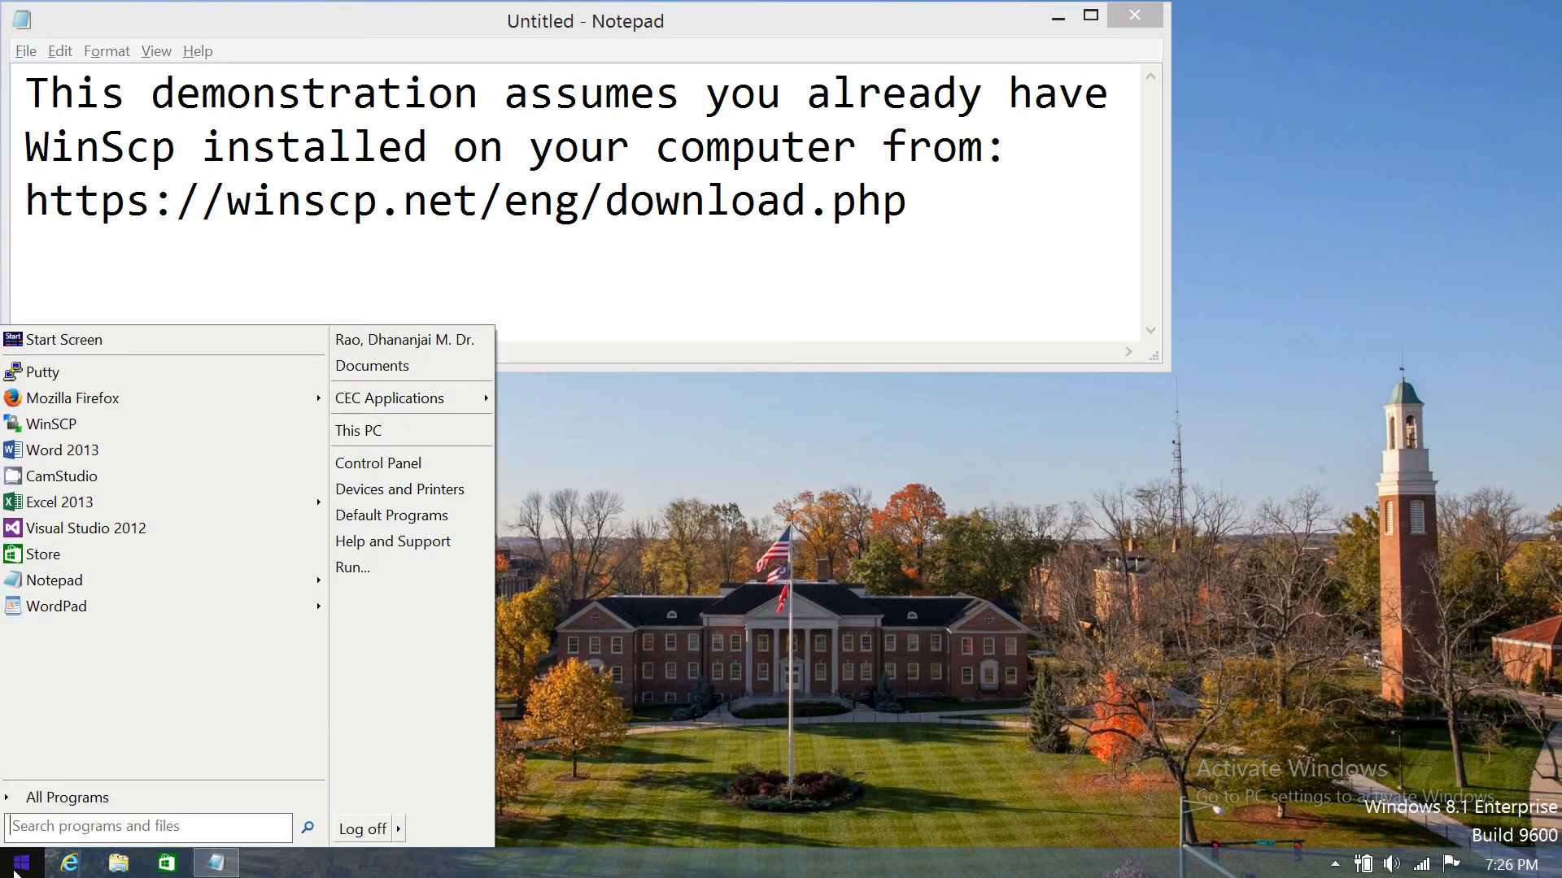
text(w)
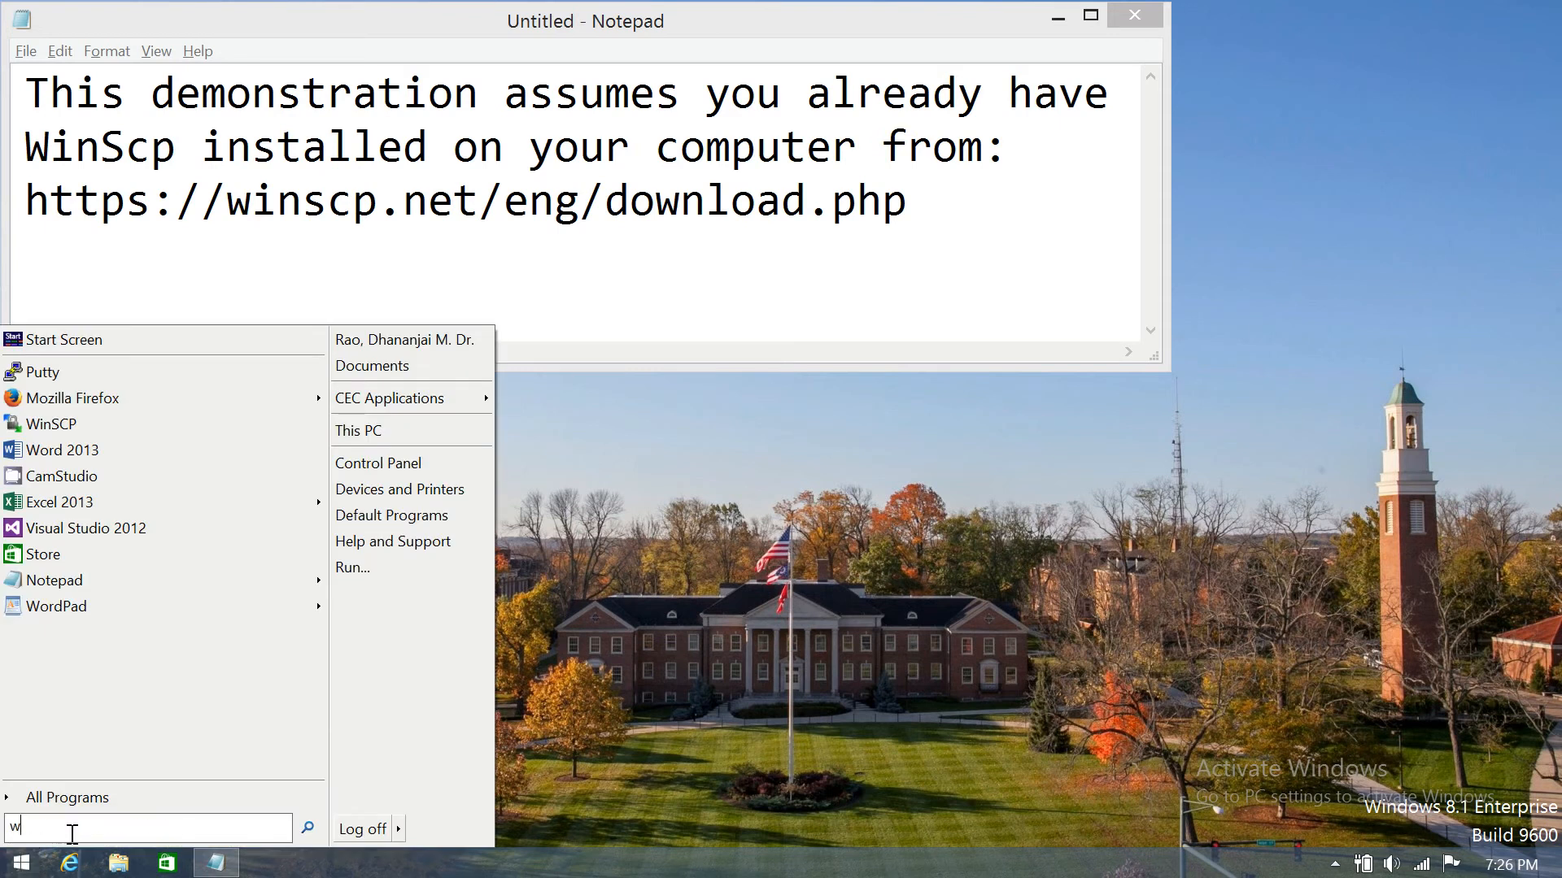
text(inscp)
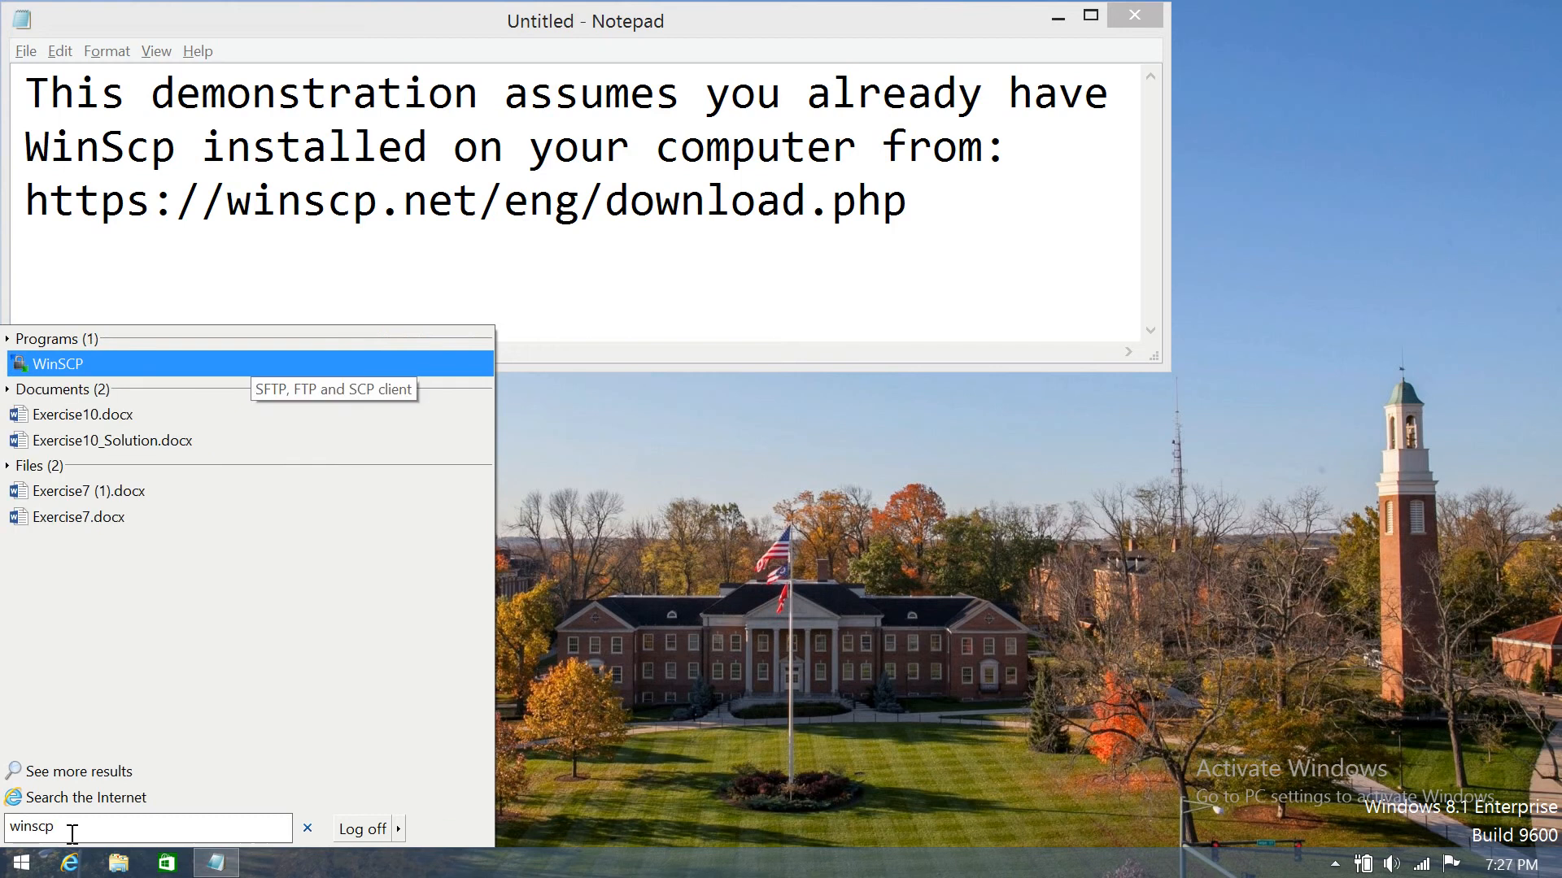
click(57, 363)
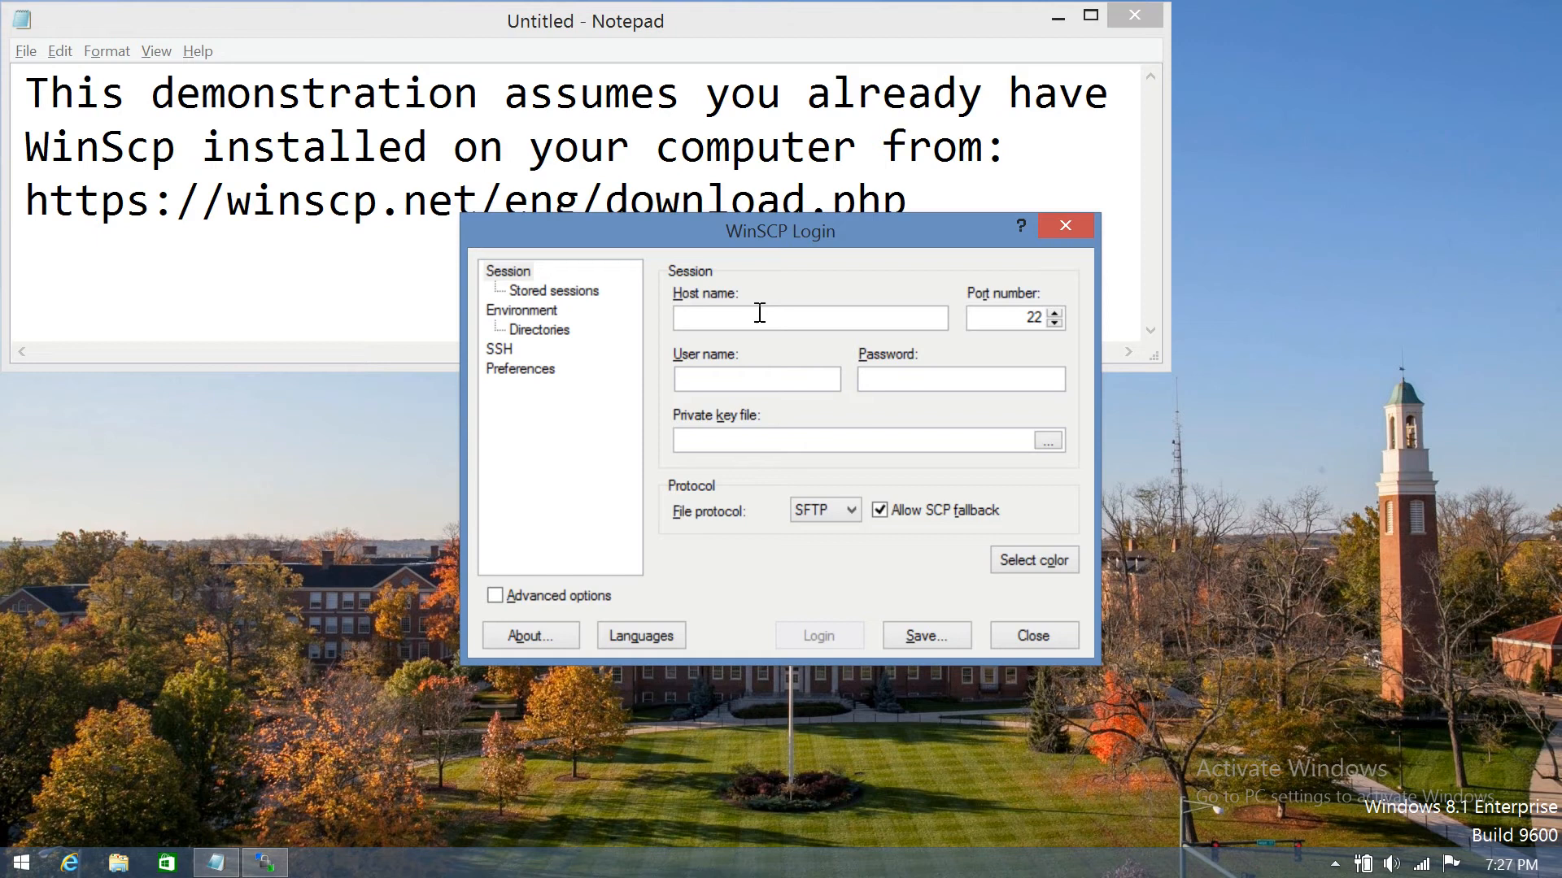
Log in over SFTP to host ceclnx01.cec.miamioh.edu on port 22 with the user name and password
text(c)
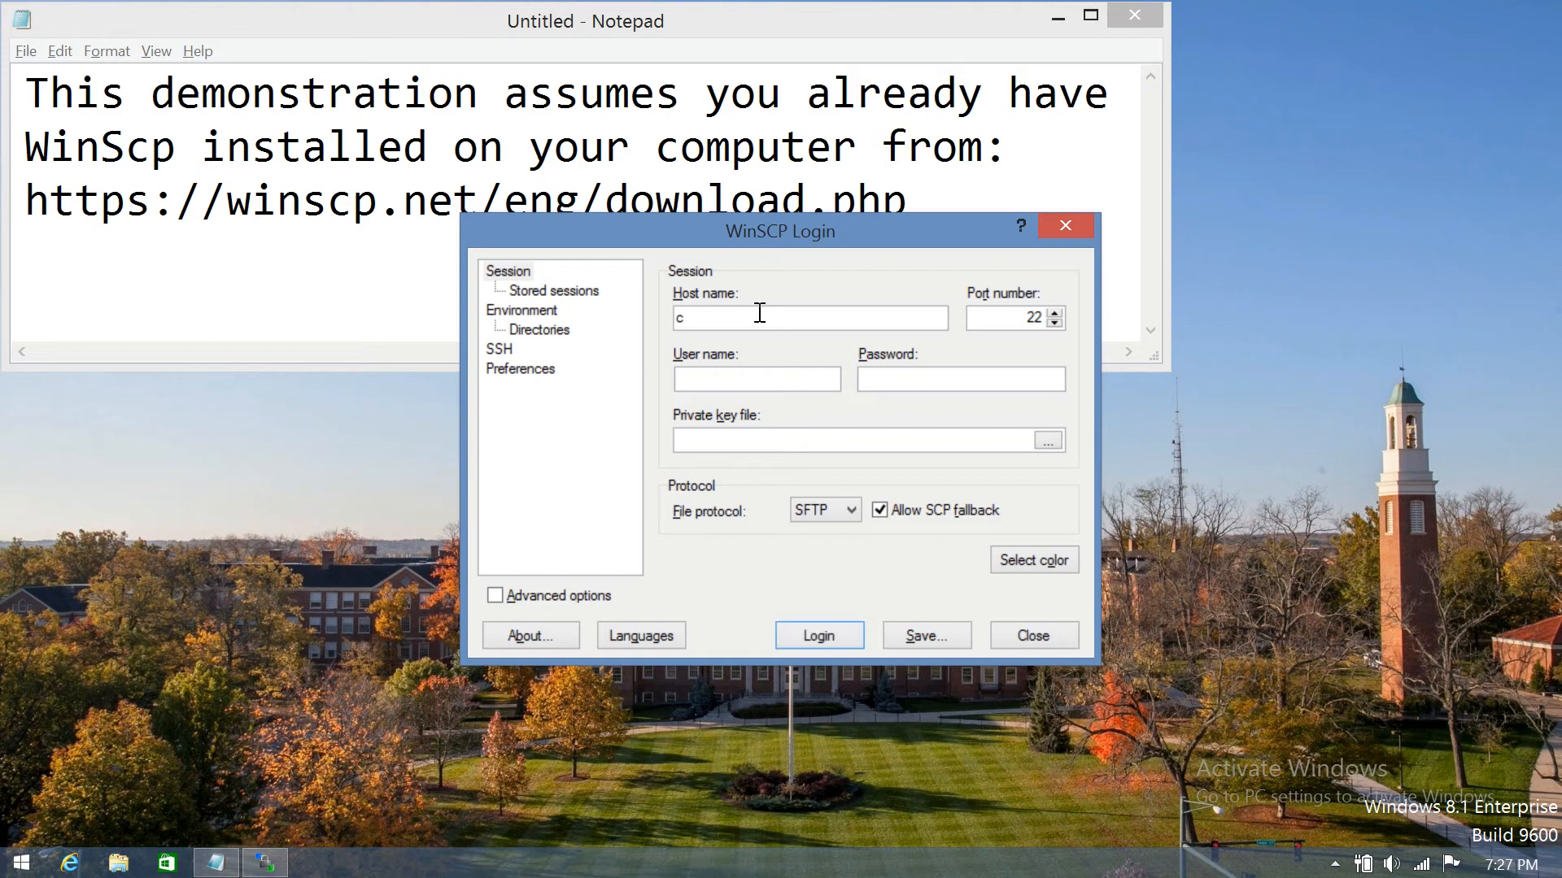
text(ec)
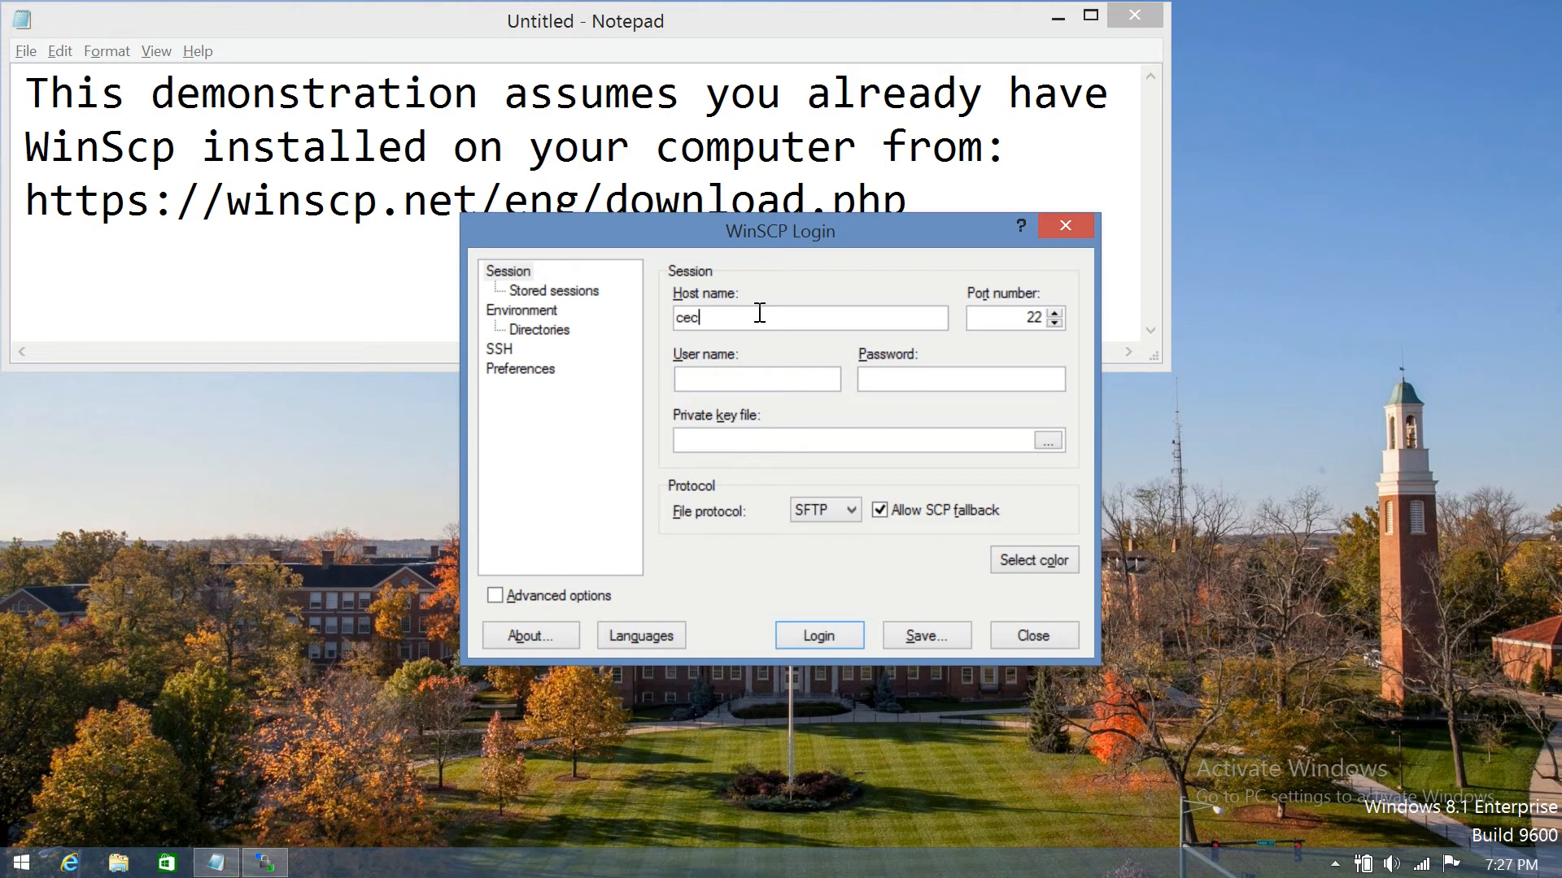
text(lnx01.cec.miamioh)
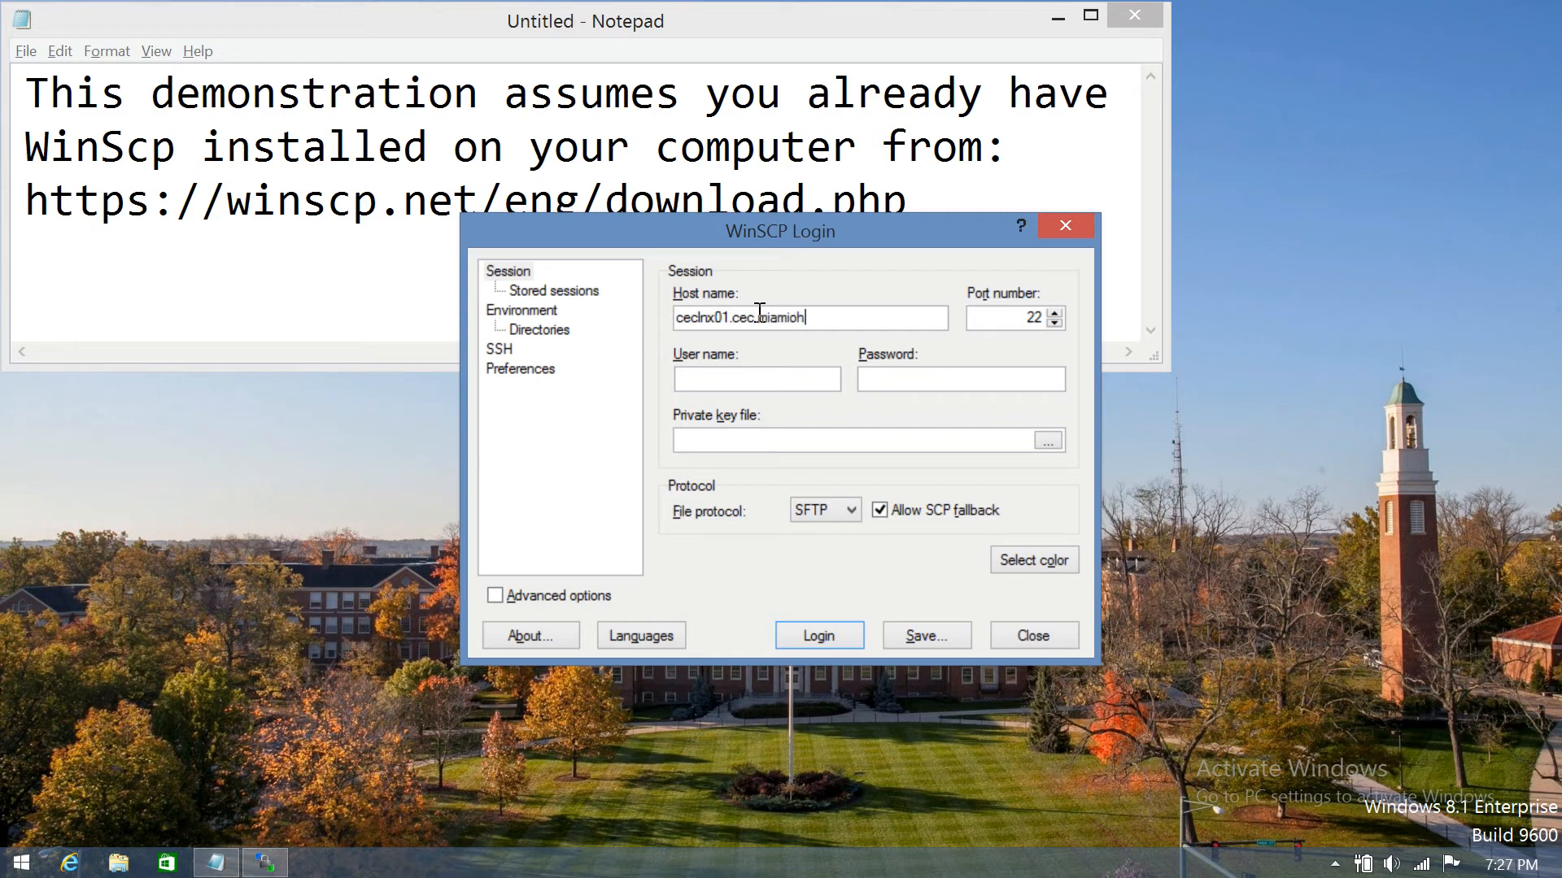
text(edu)
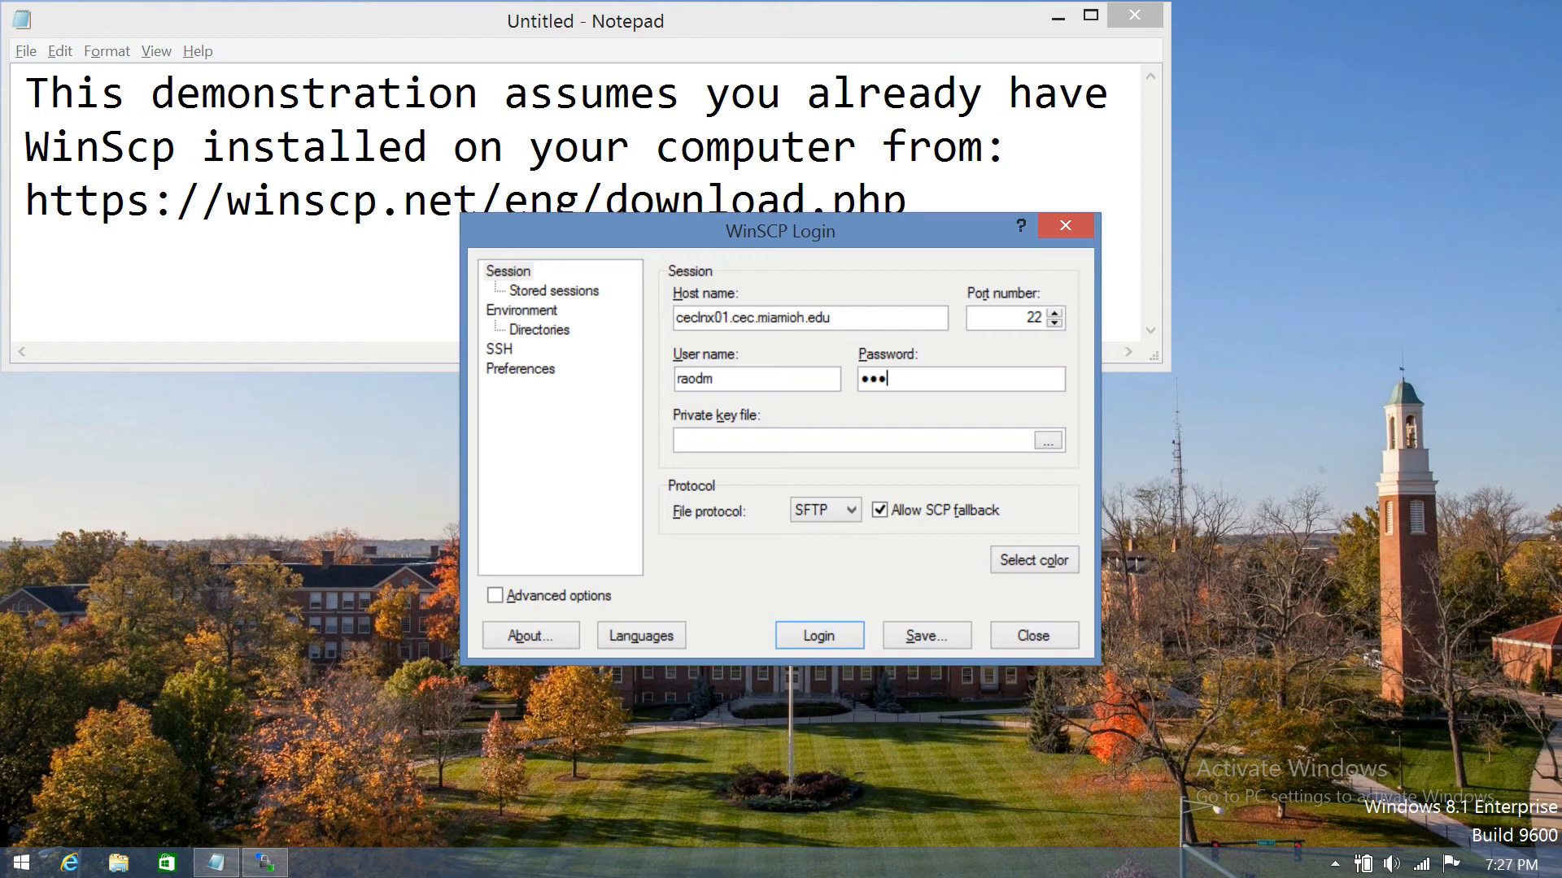
text(password)
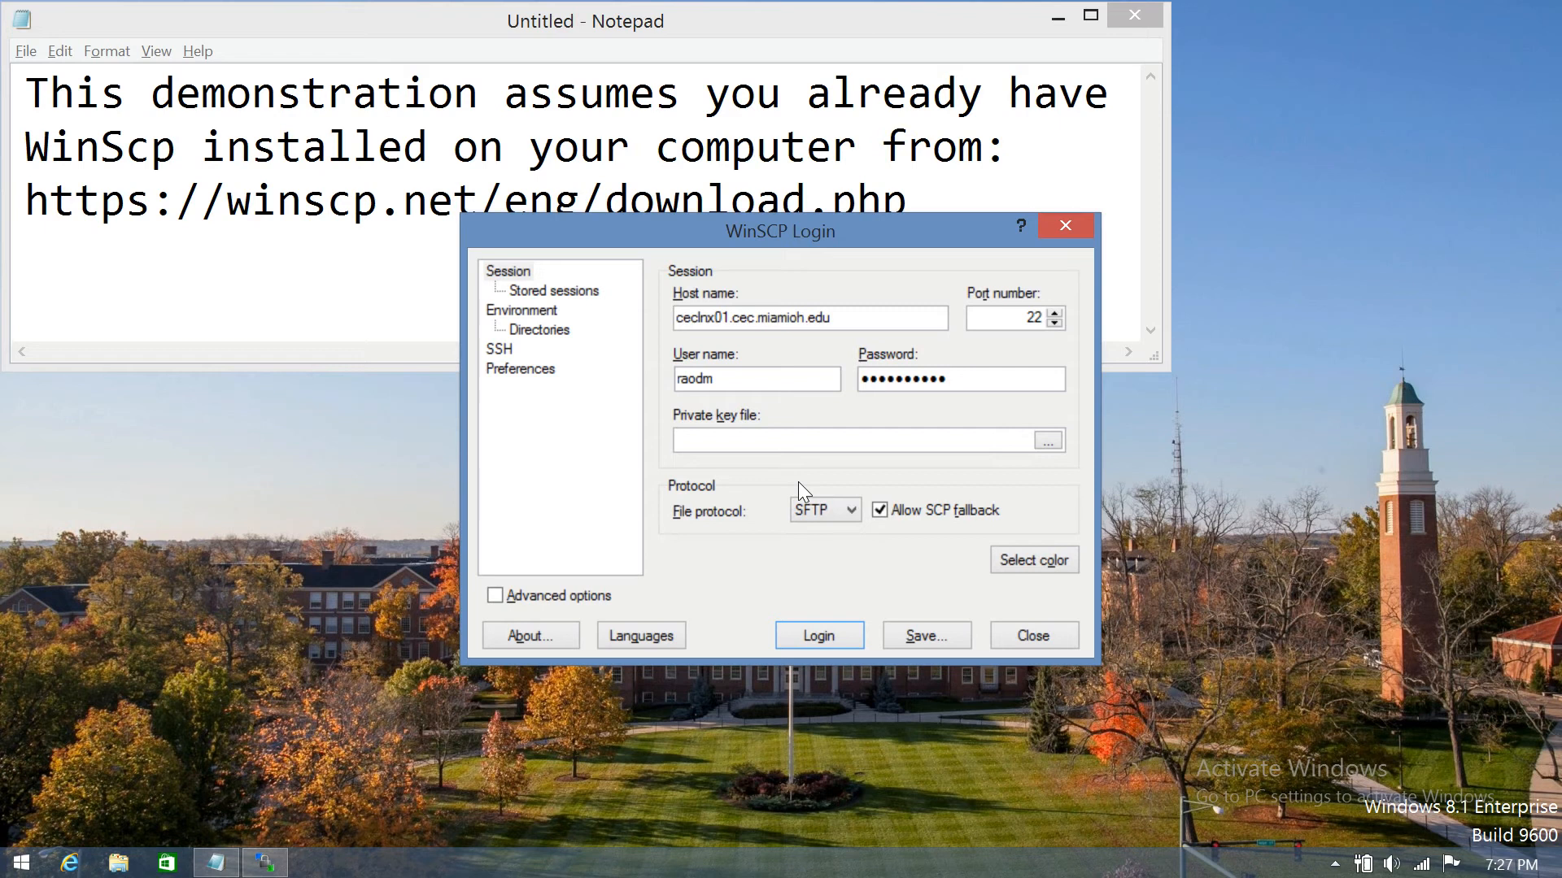
mouse_move(820, 615)
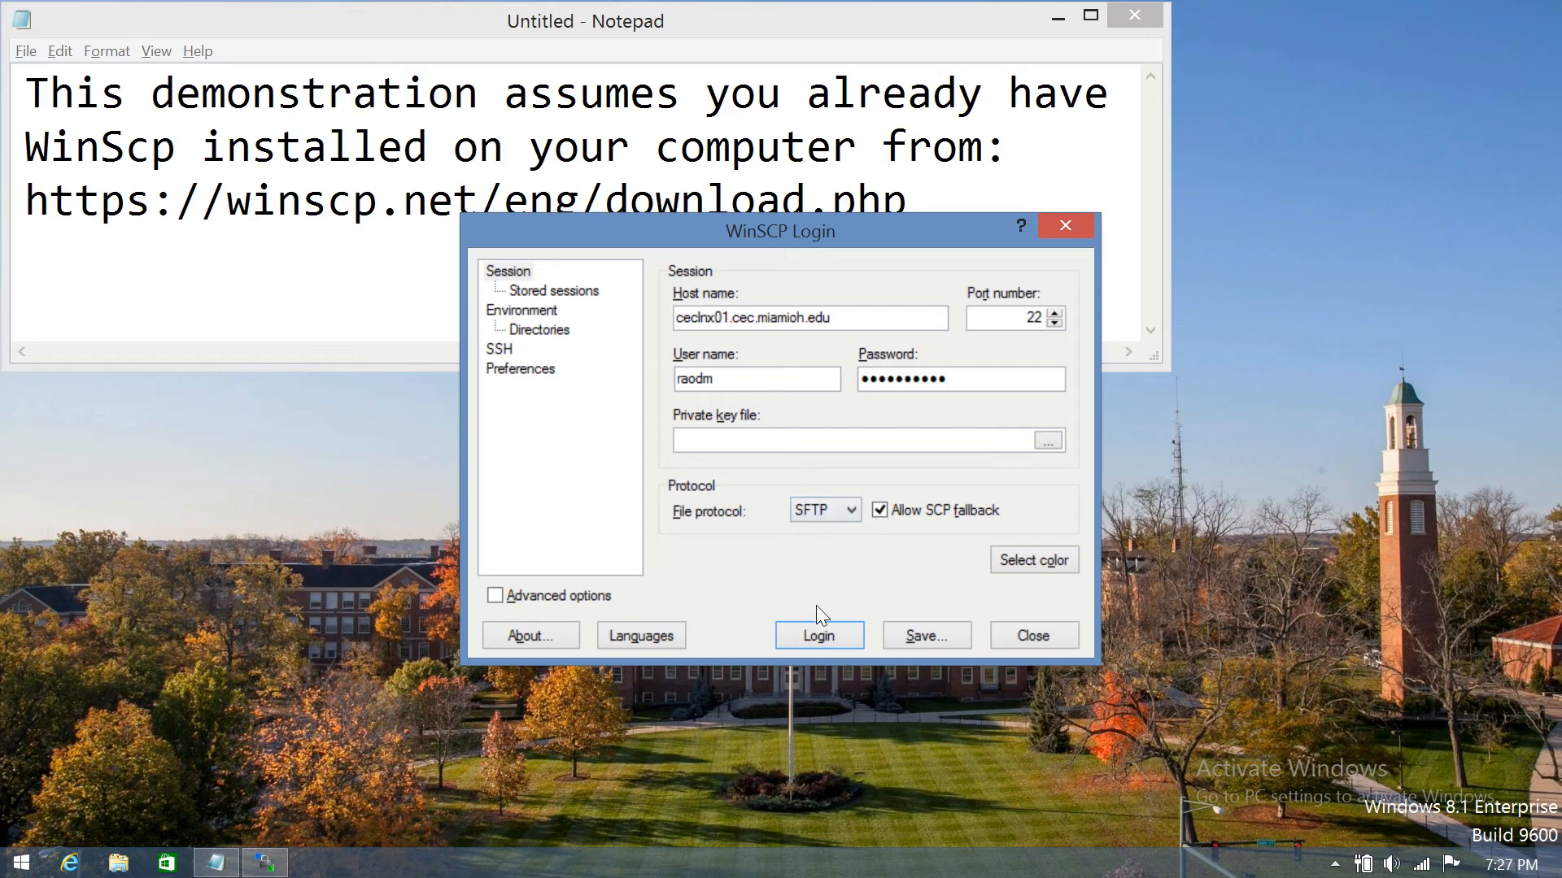
click(816, 636)
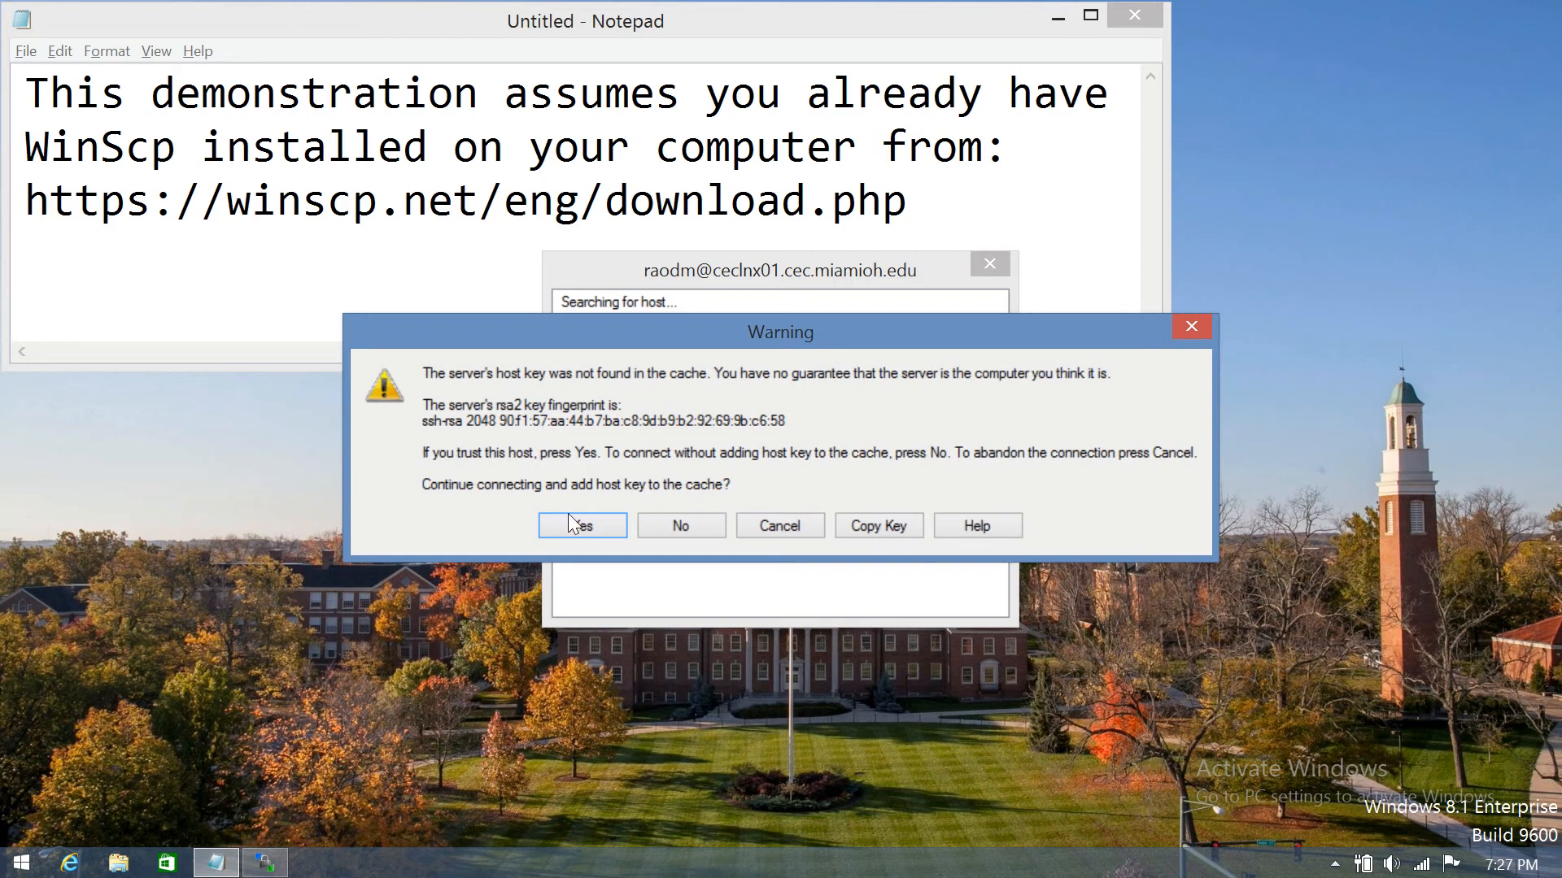
Accept the server's unknown host key with Yes so the session connects
click(582, 525)
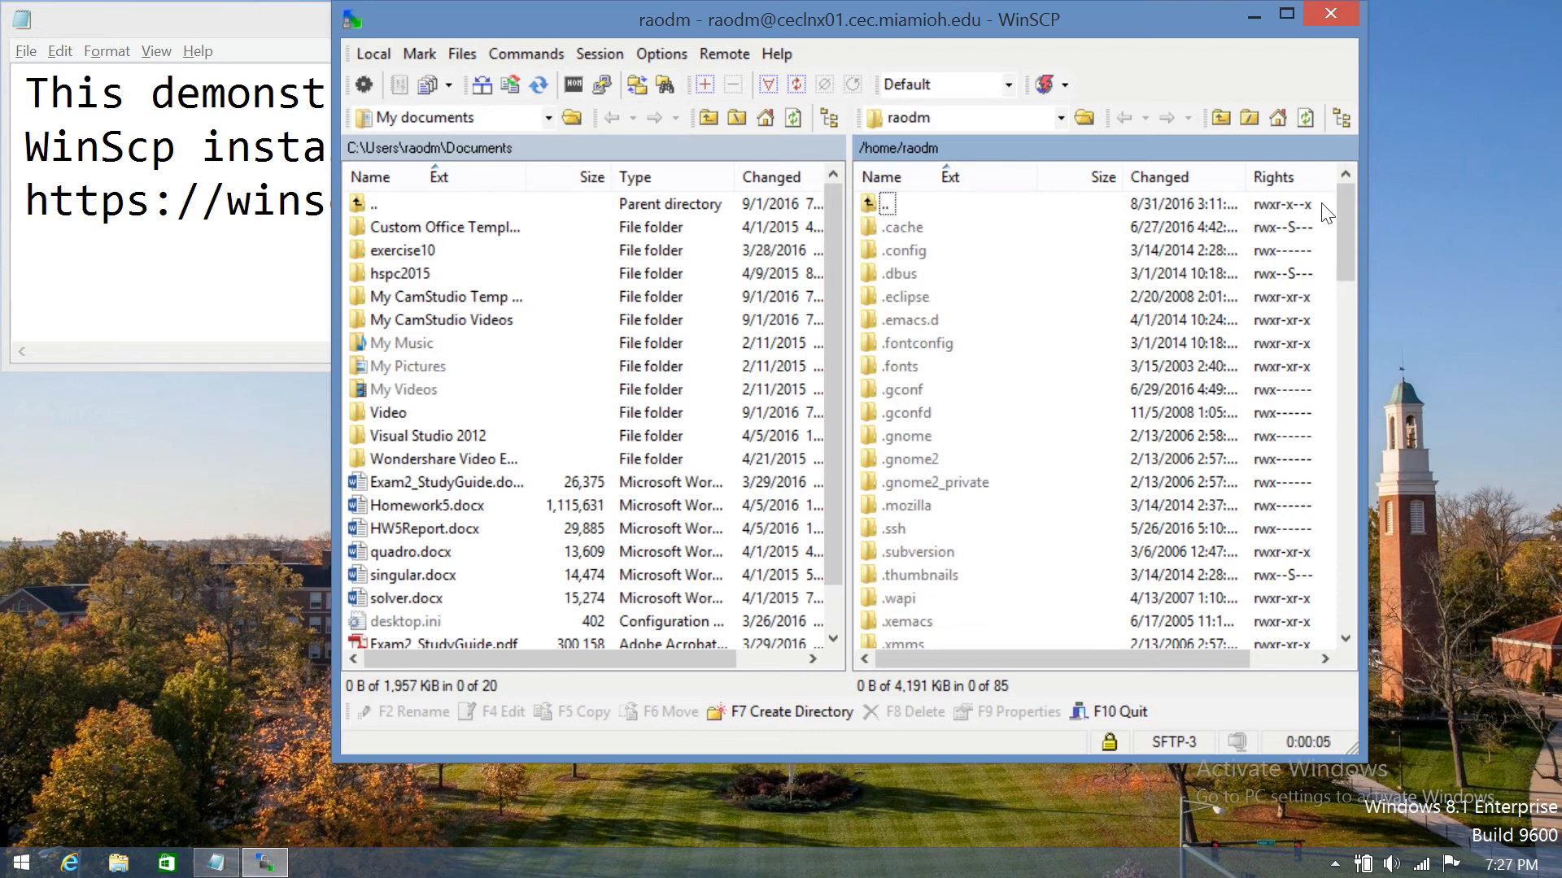
Browse the remote side into NetBeansProjects/exercise2, where exercise2.cpp is listed
scroll(down, 3)
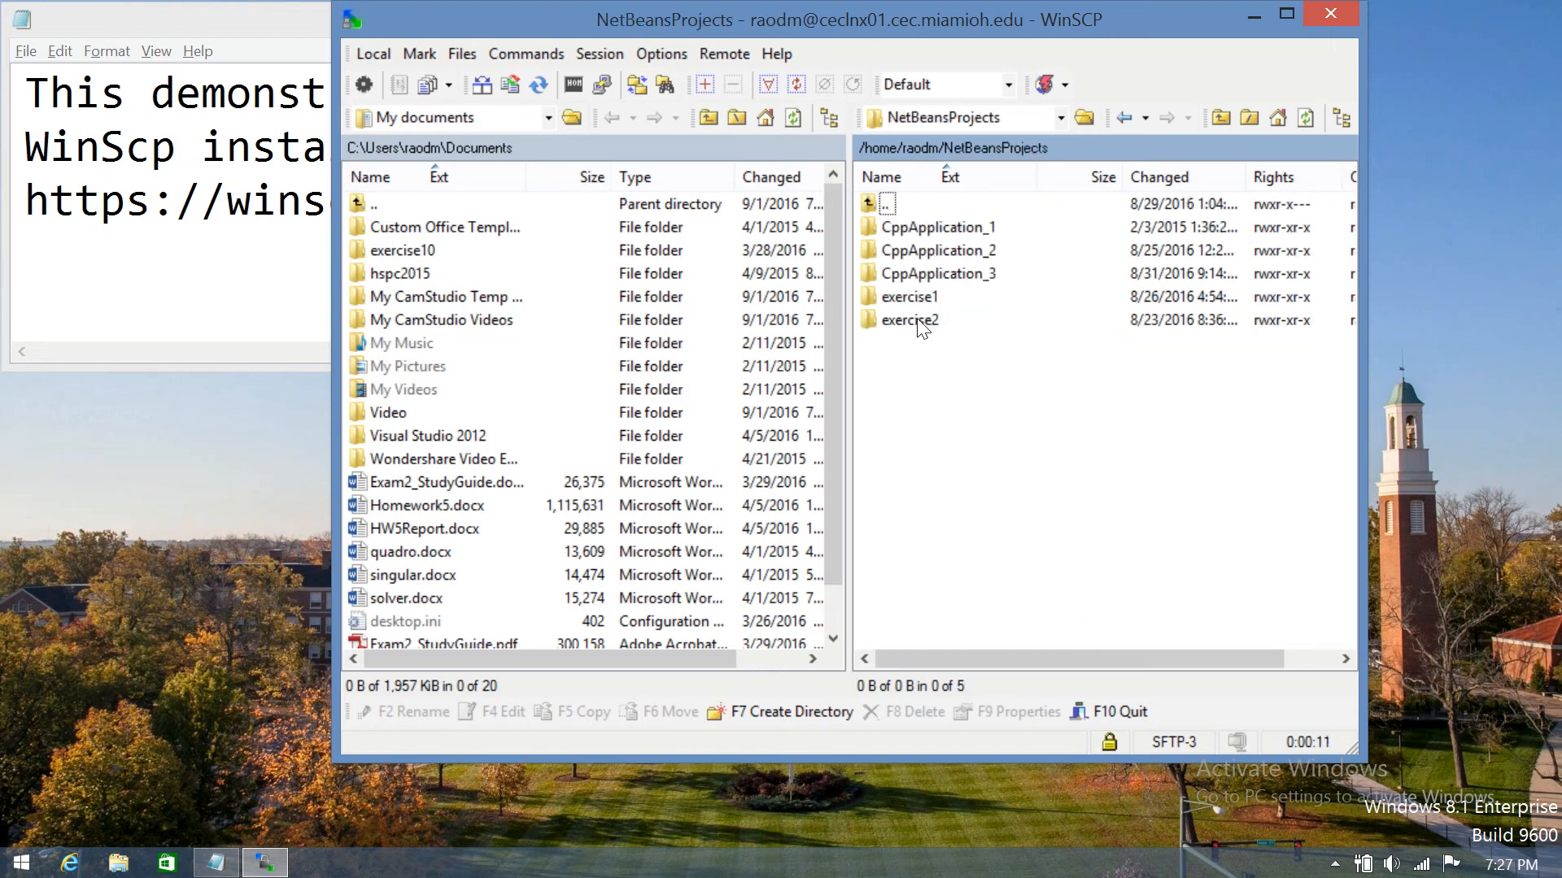
double_click(908, 320)
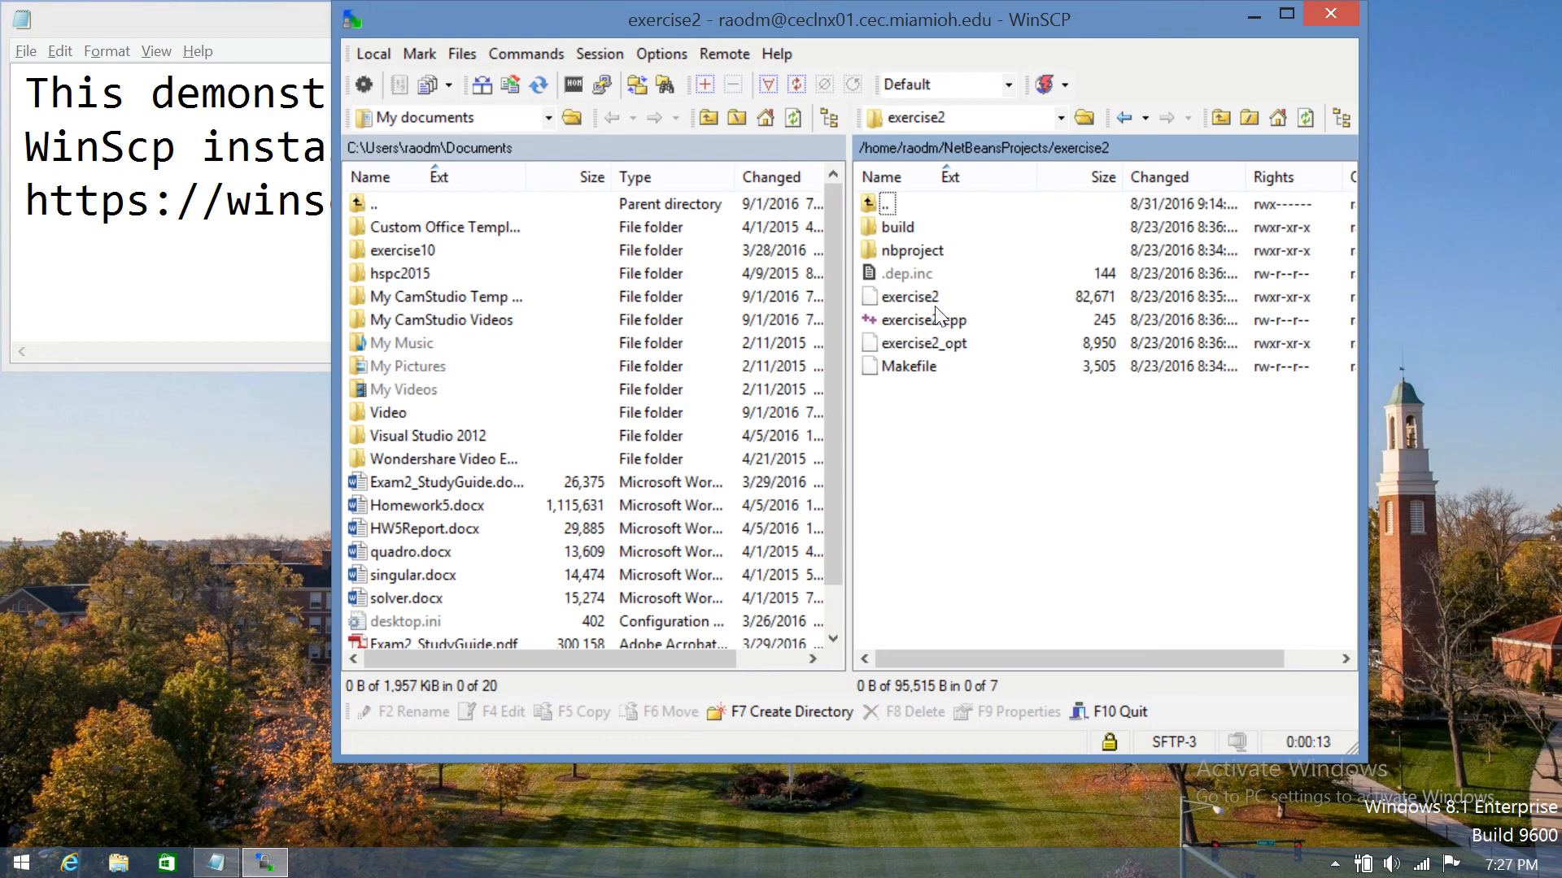
mouse_move(941, 325)
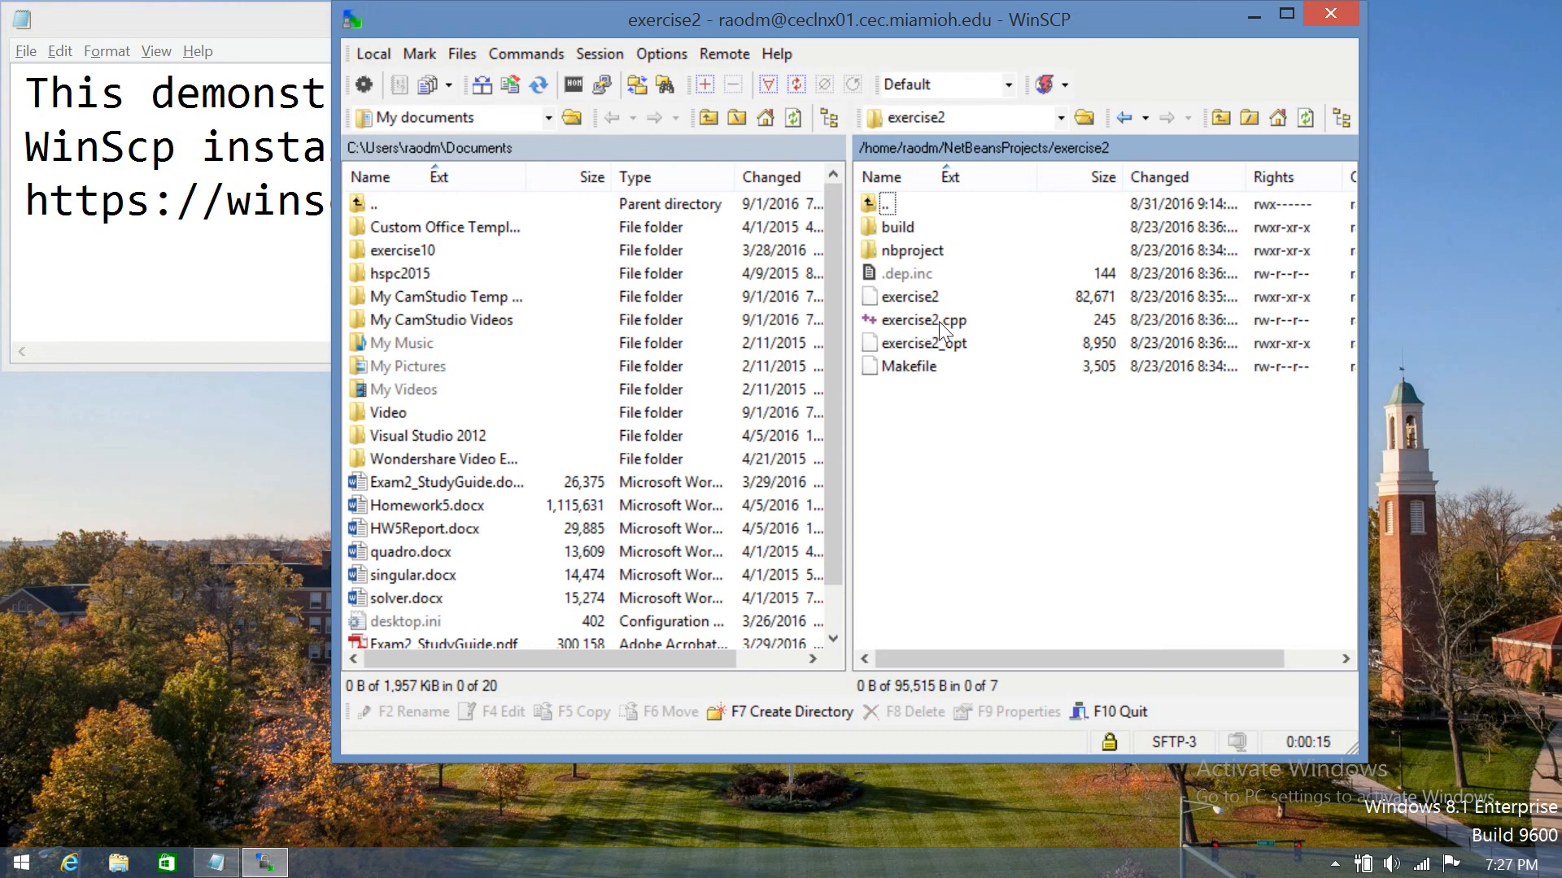
mouse_move(648, 410)
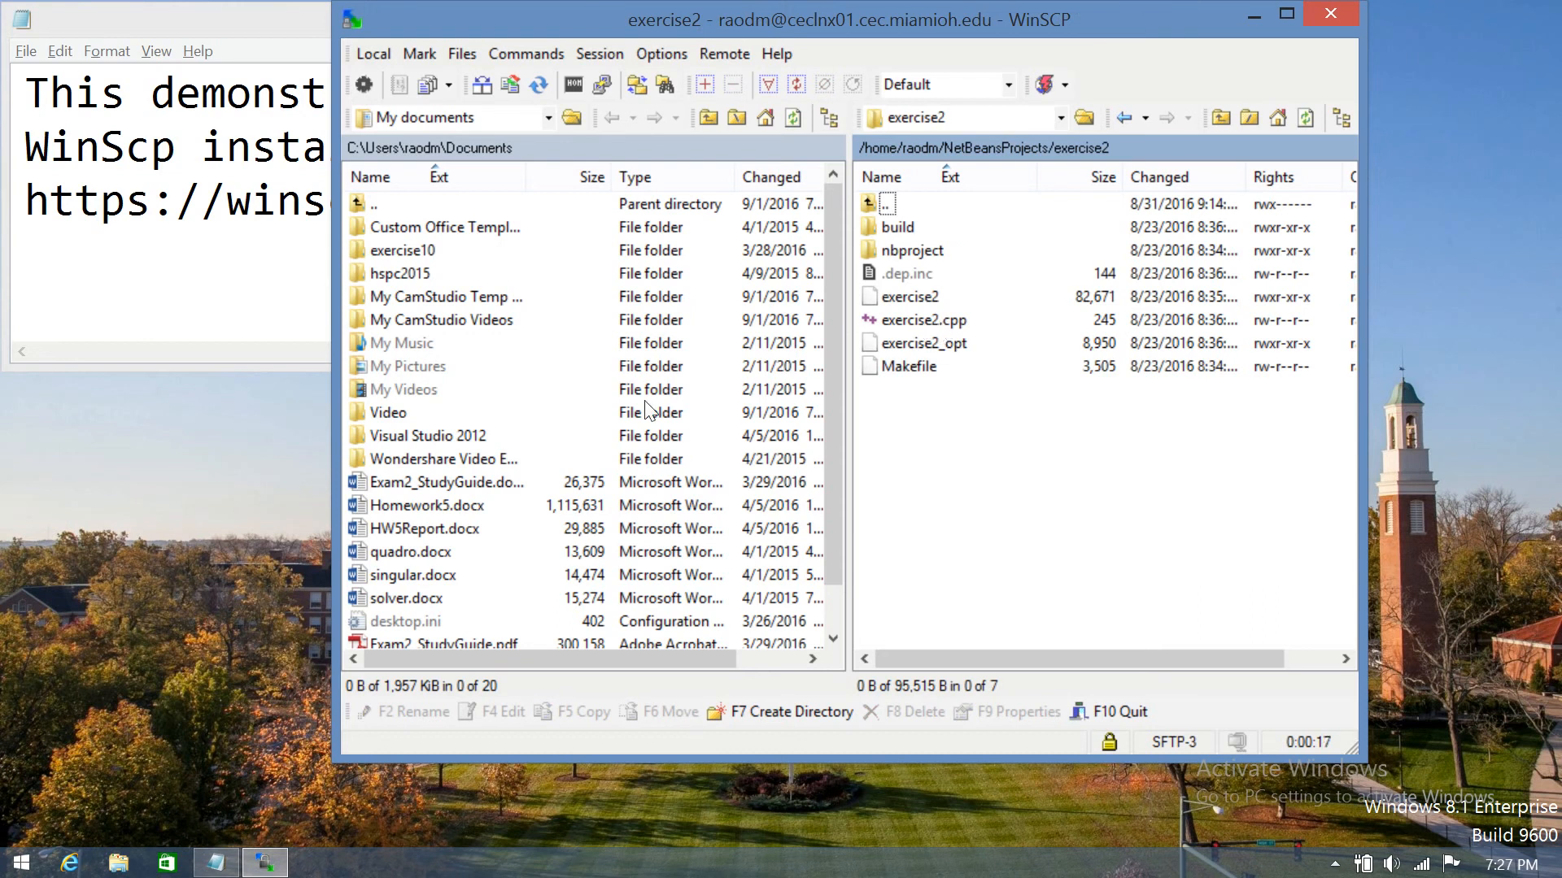
mouse_move(480, 168)
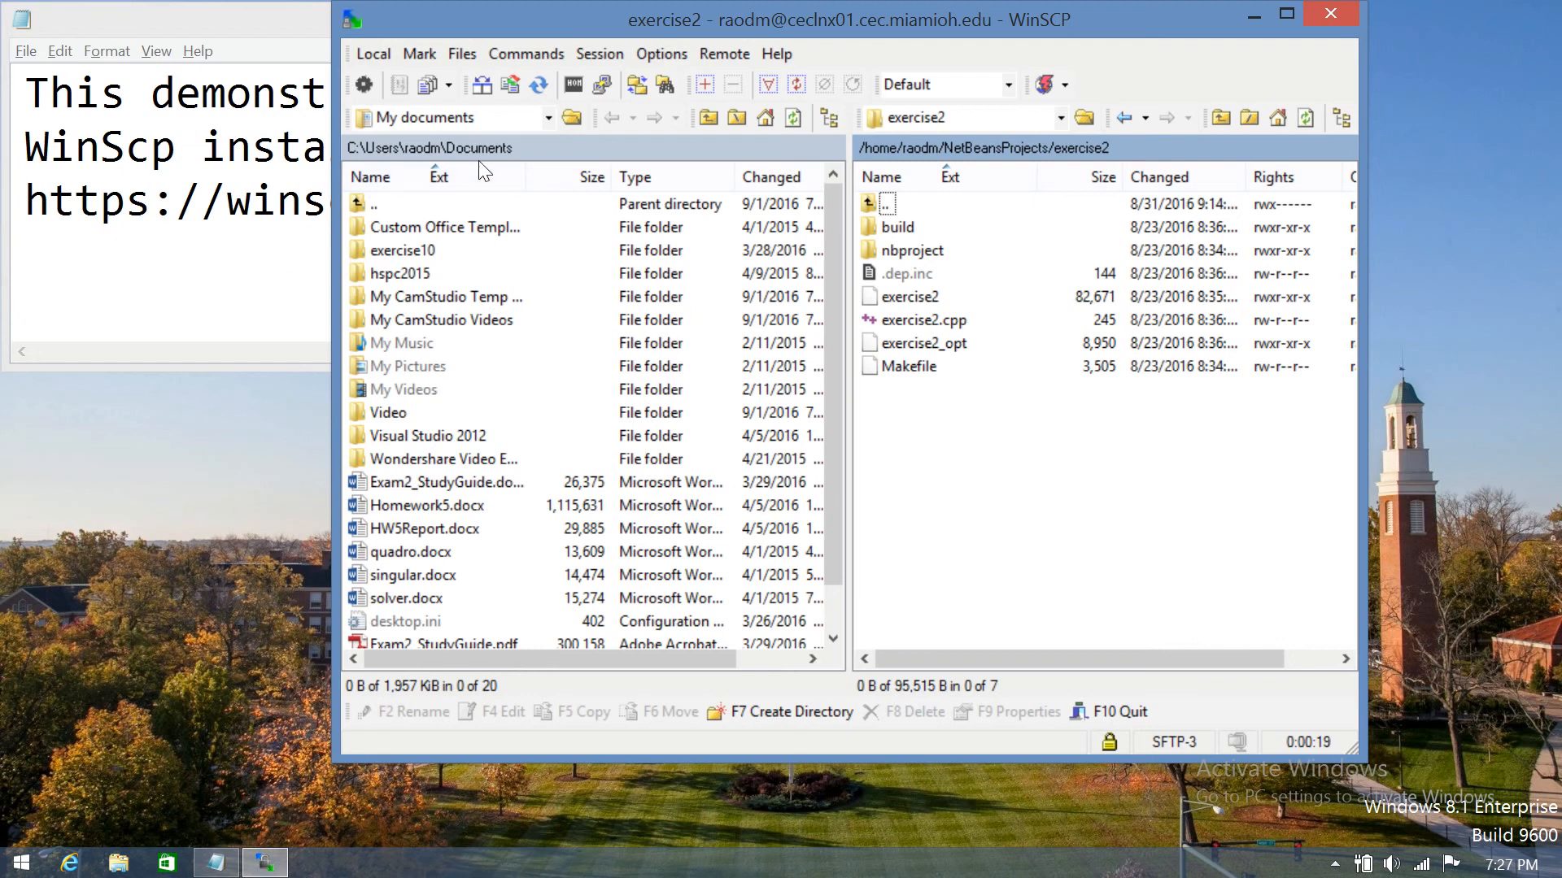
mouse_move(529, 336)
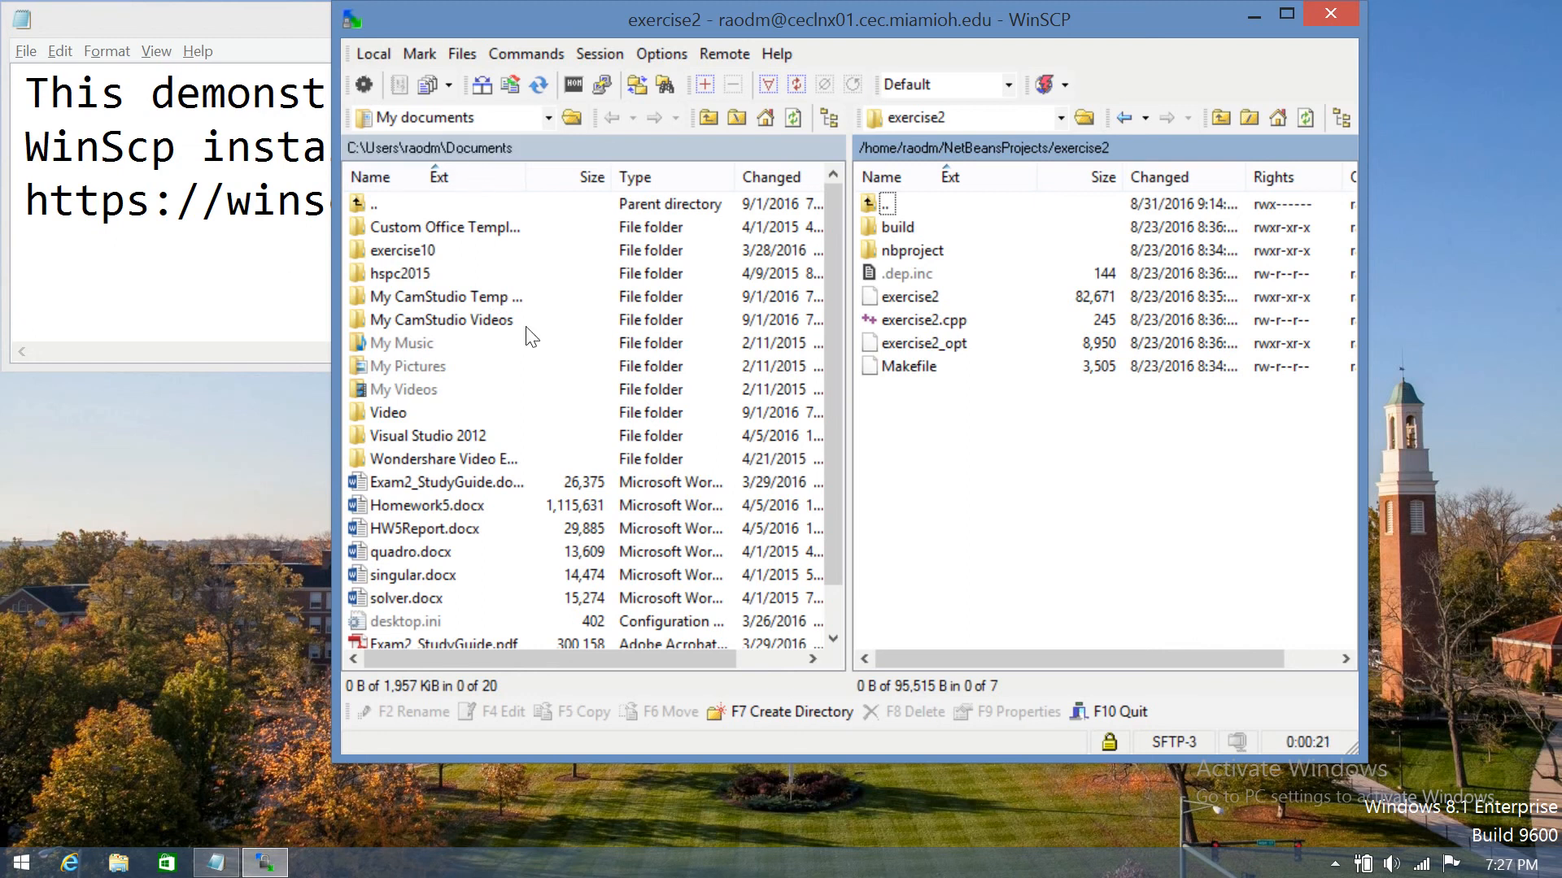
scroll(down, 3)
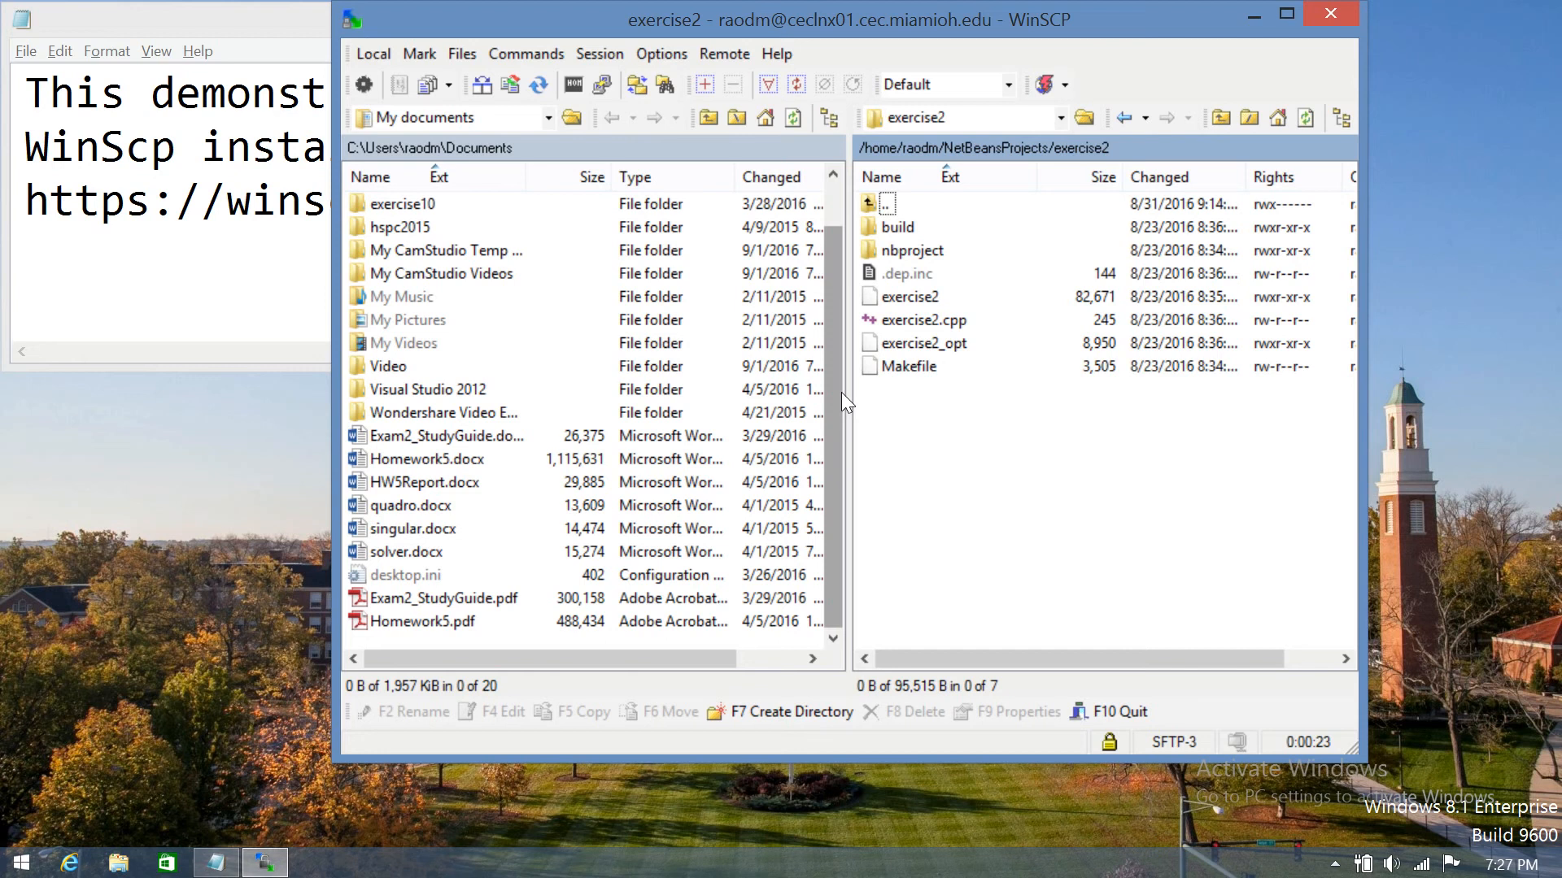
Copy exercise2.cpp from the remote exercise2 folder into the local Documents folder
click(922, 320)
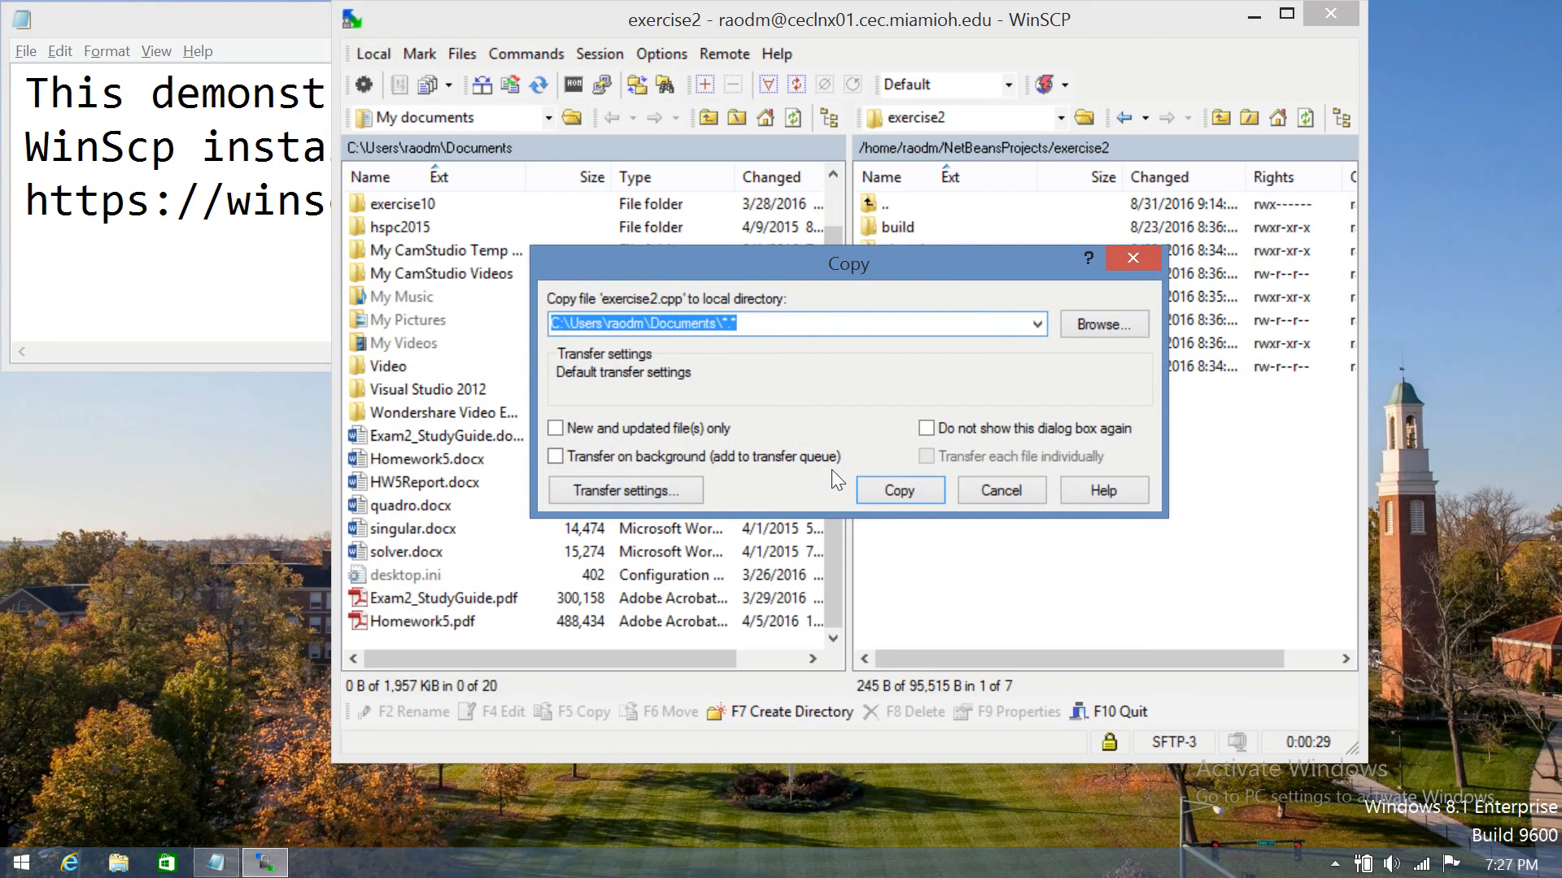
click(897, 490)
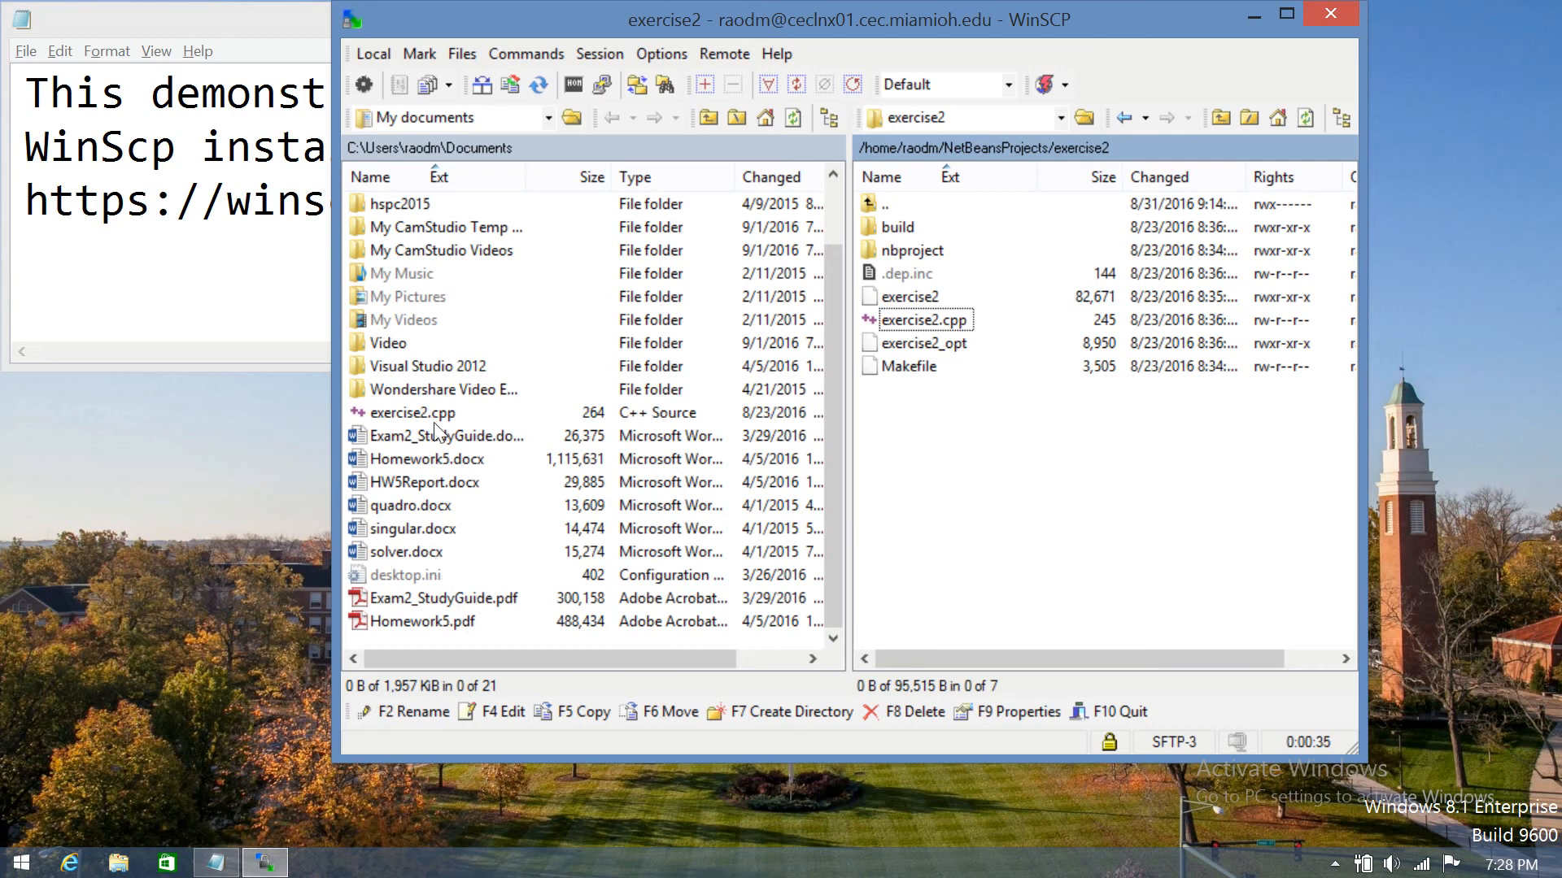
click(444, 598)
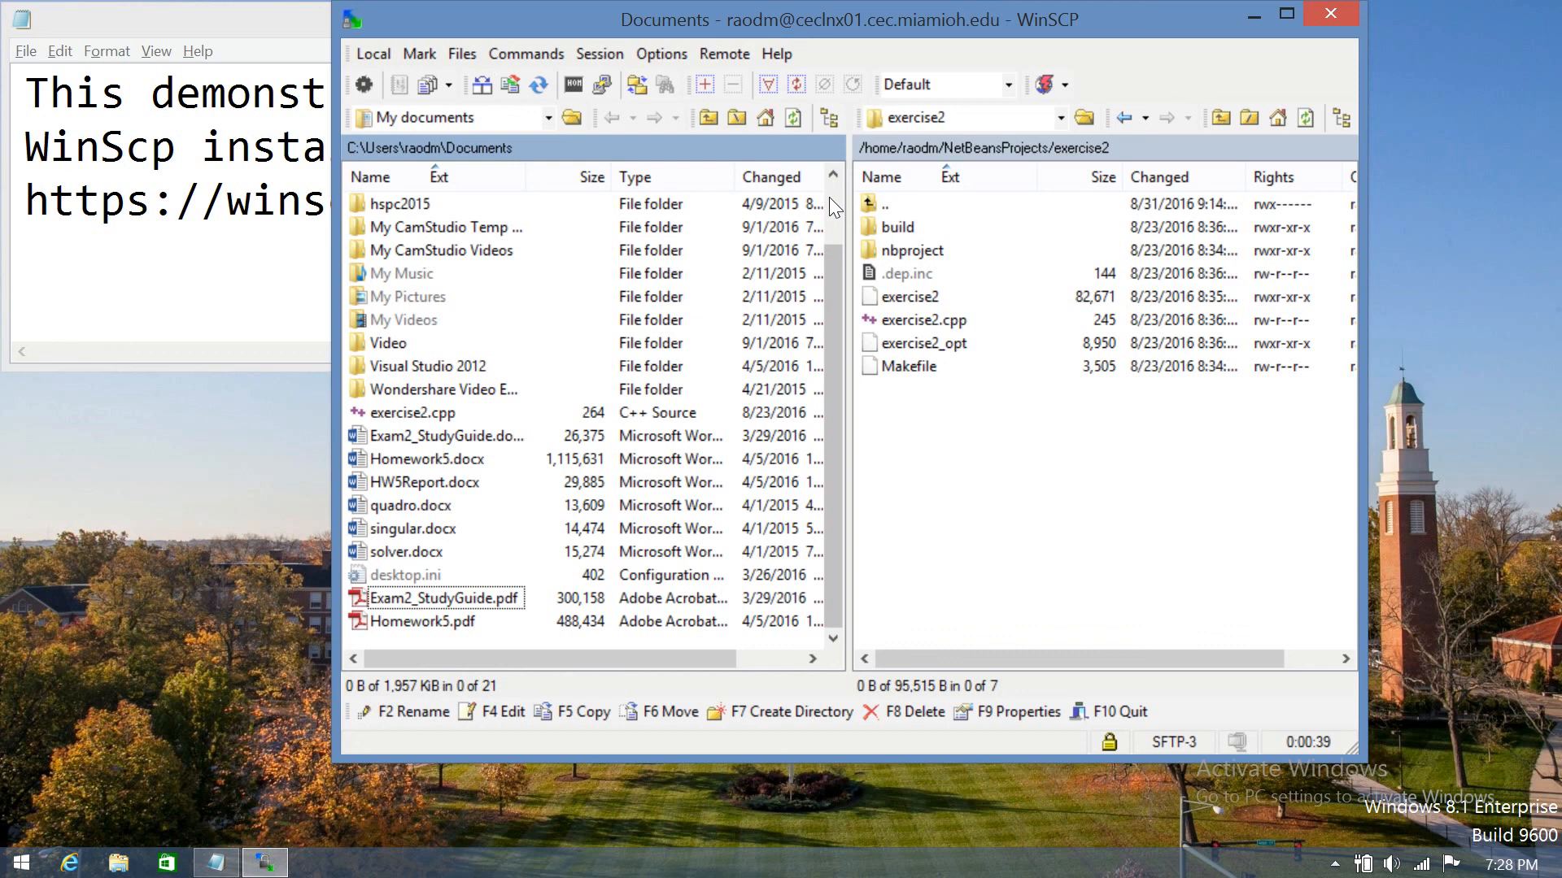
scroll(up, 3)
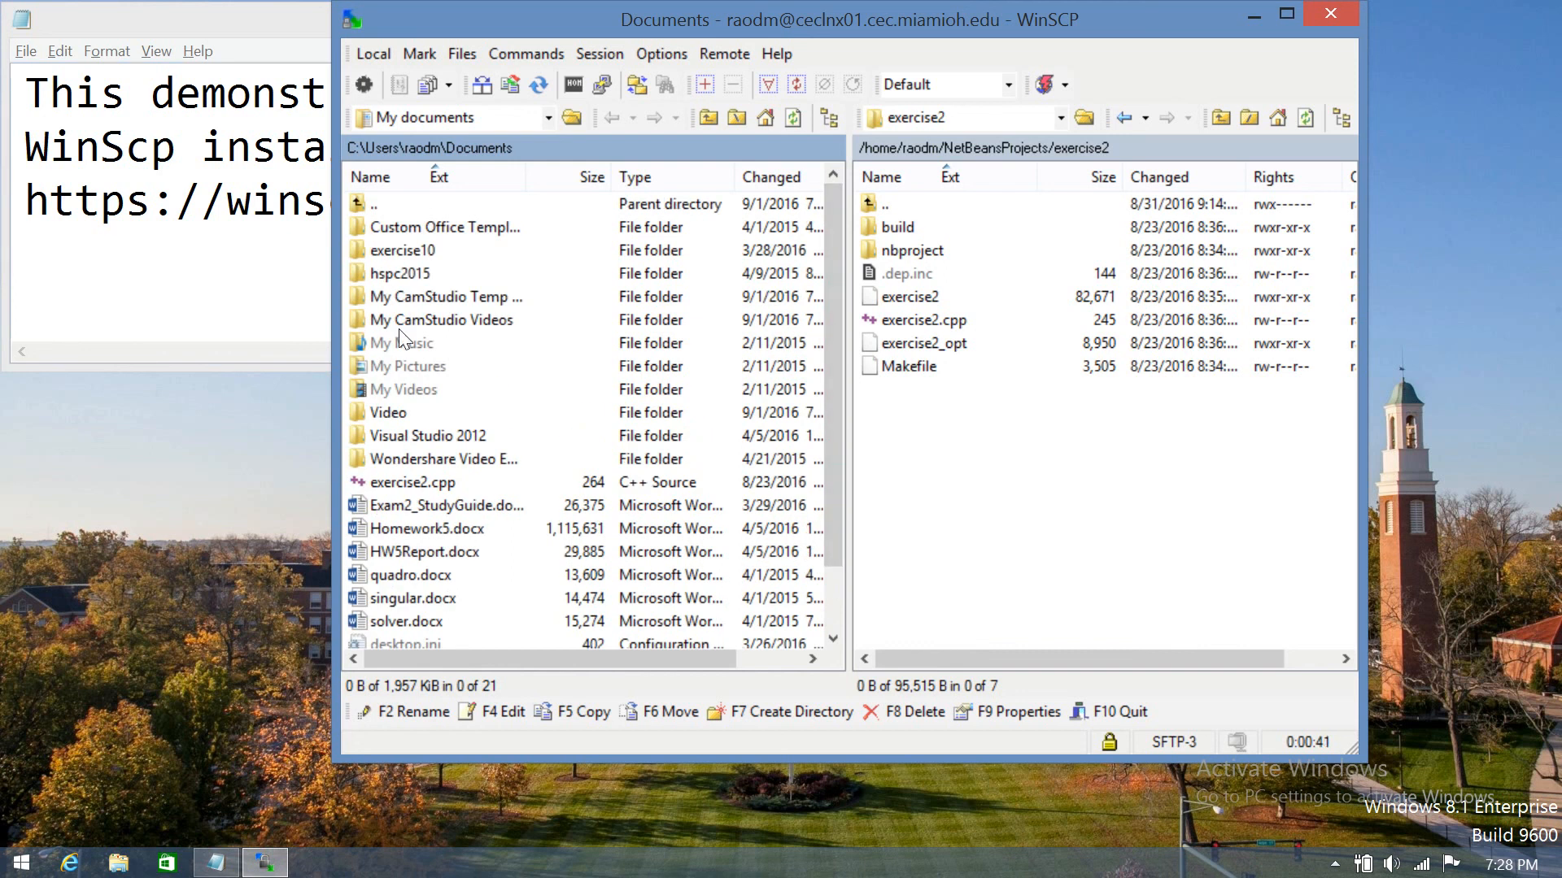
click(412, 483)
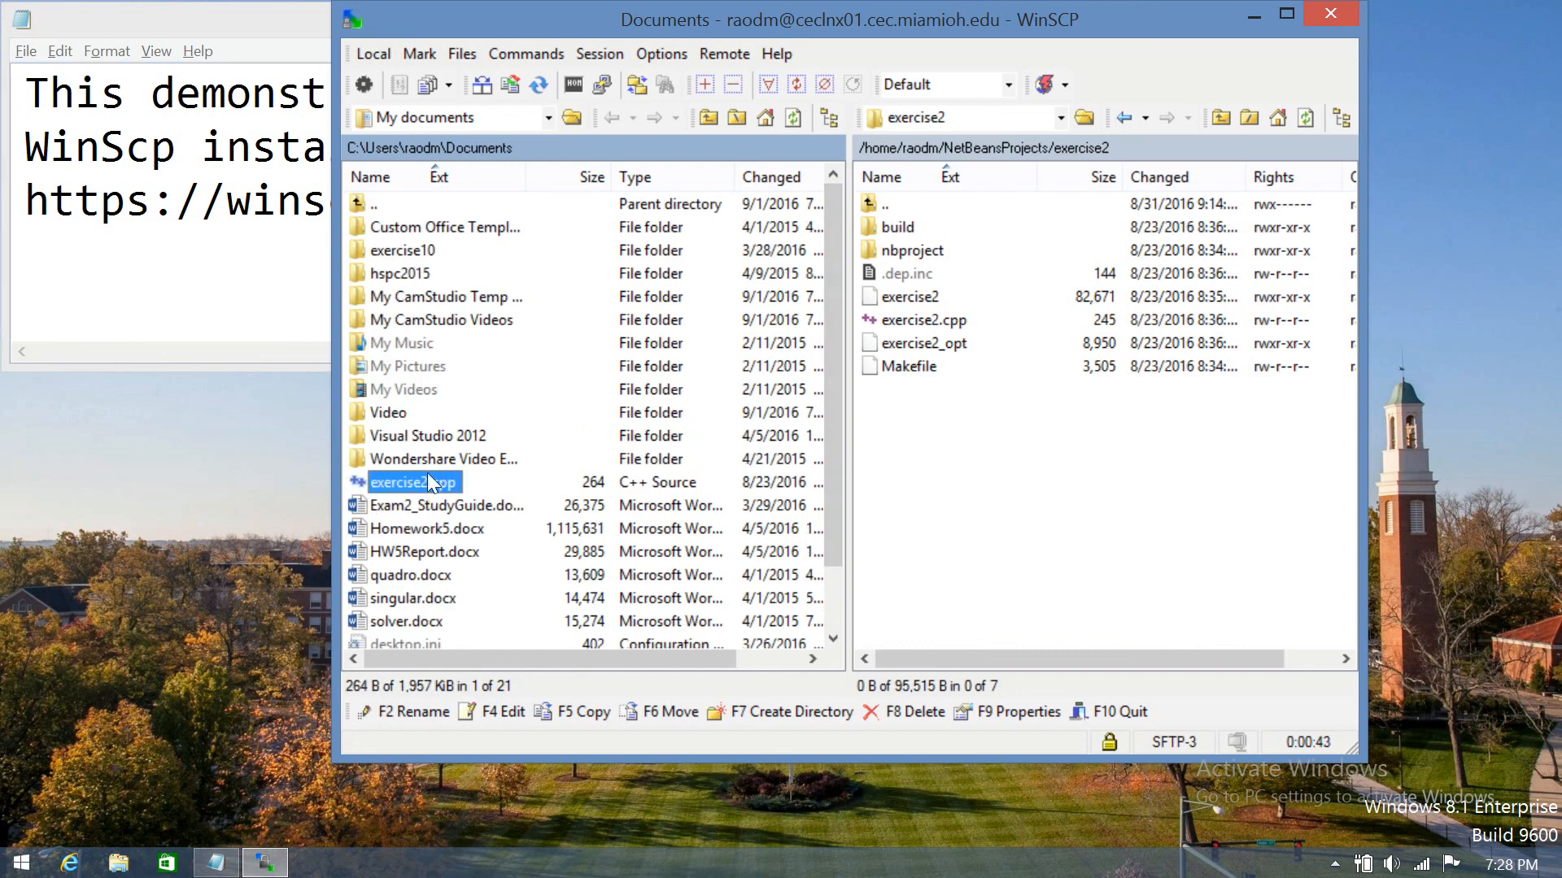
mouse_move(481, 565)
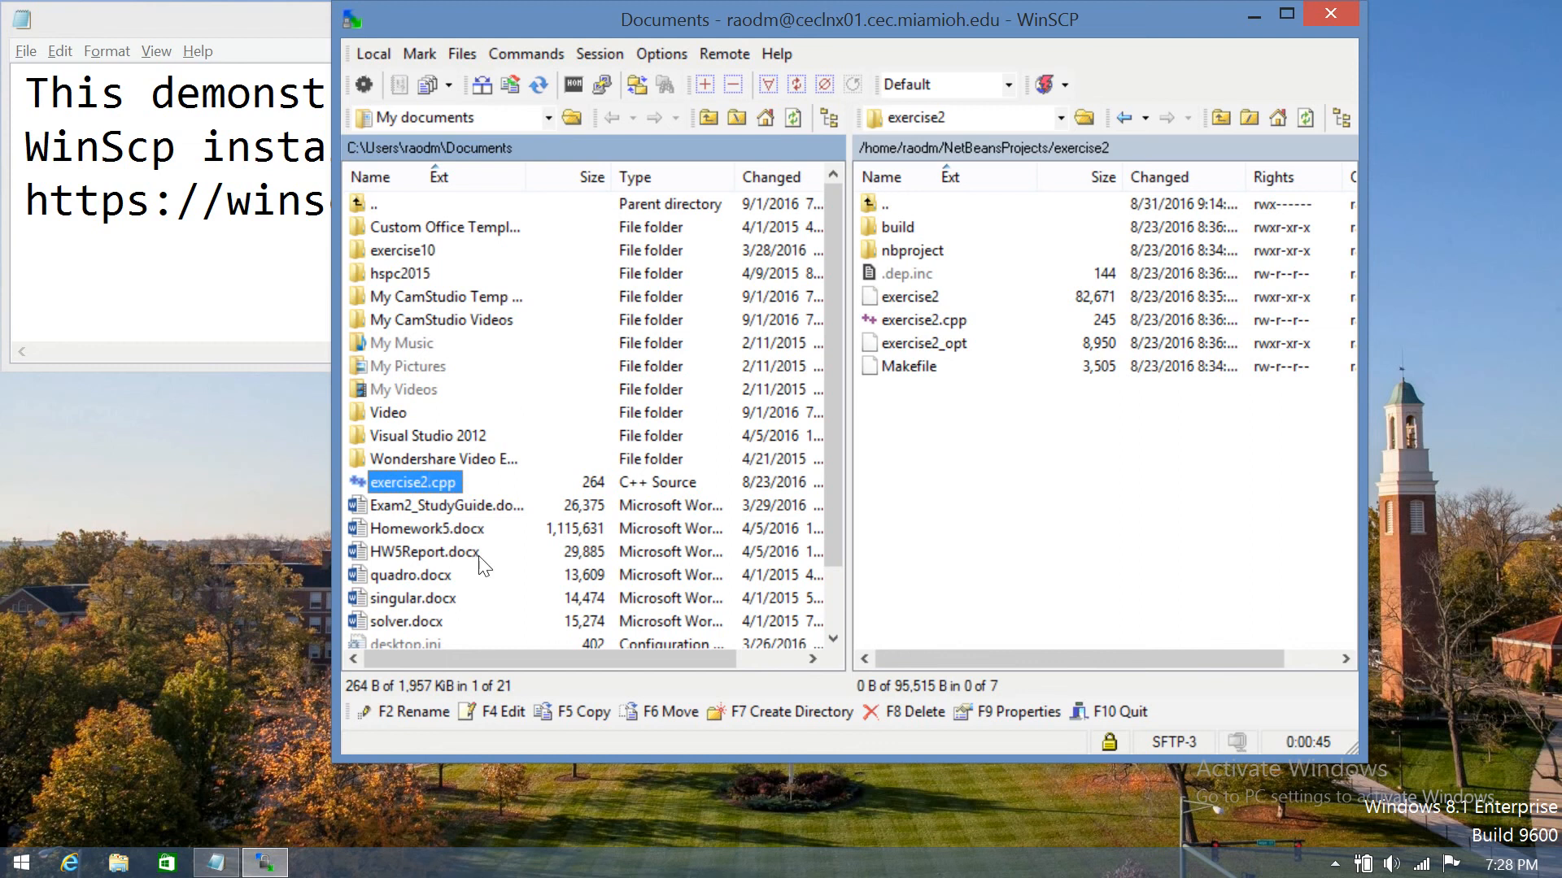